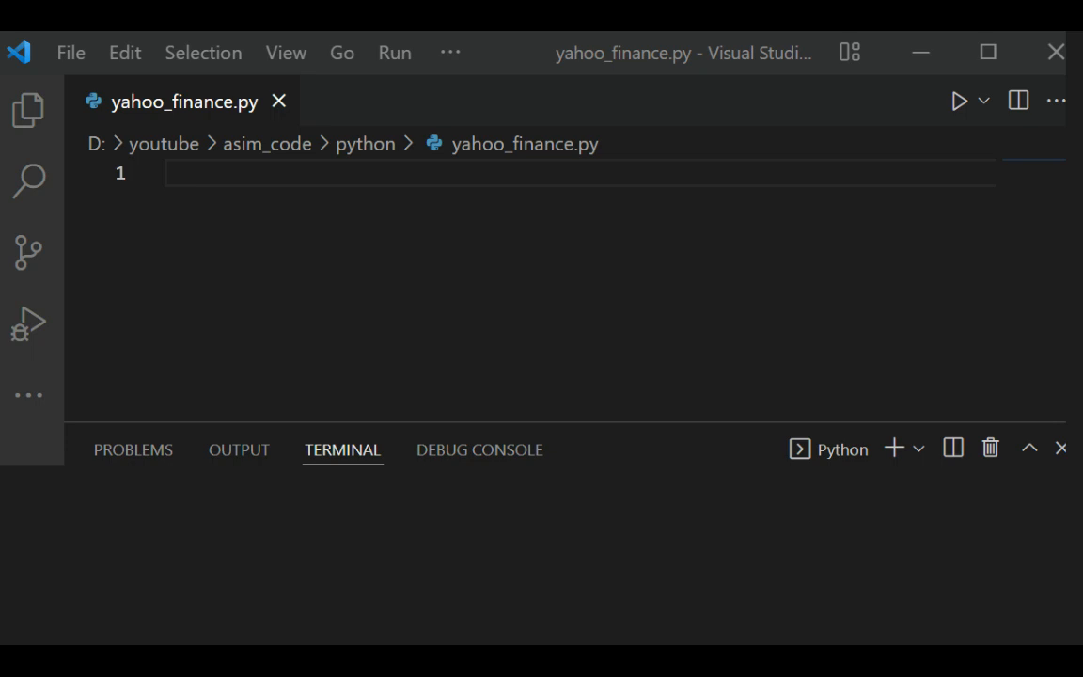
{"action": "mouse_move", "coordinate": [350, 47]}
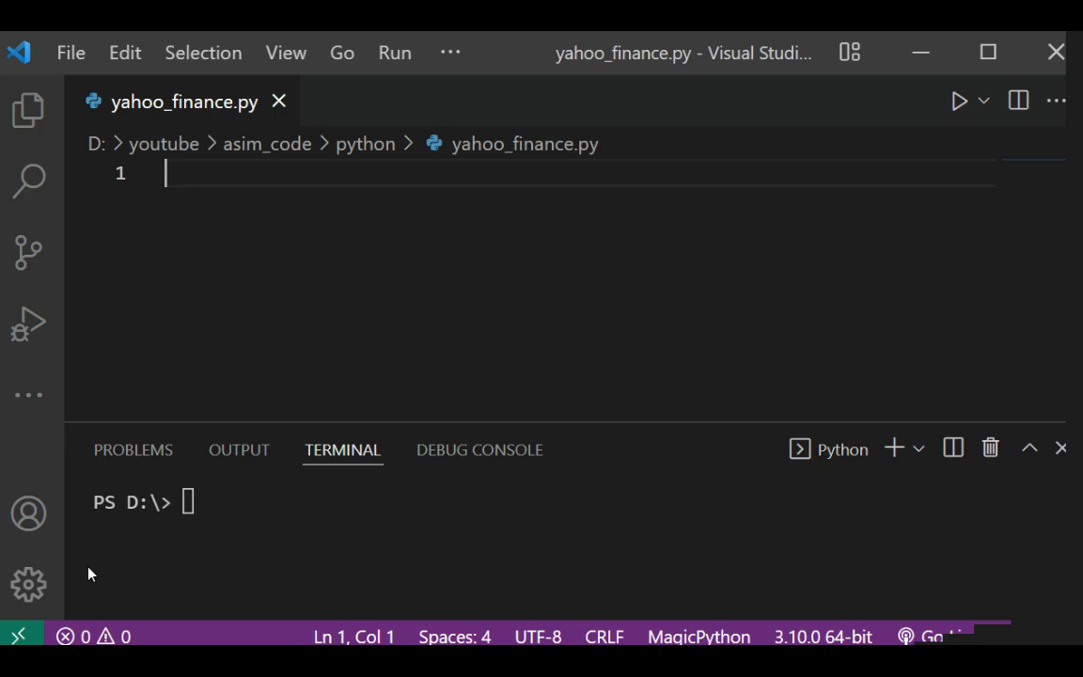
Enter the command pip install yfinance at the PowerShell prompt without running it
{"action": "left_click", "coordinate": [218, 502]}
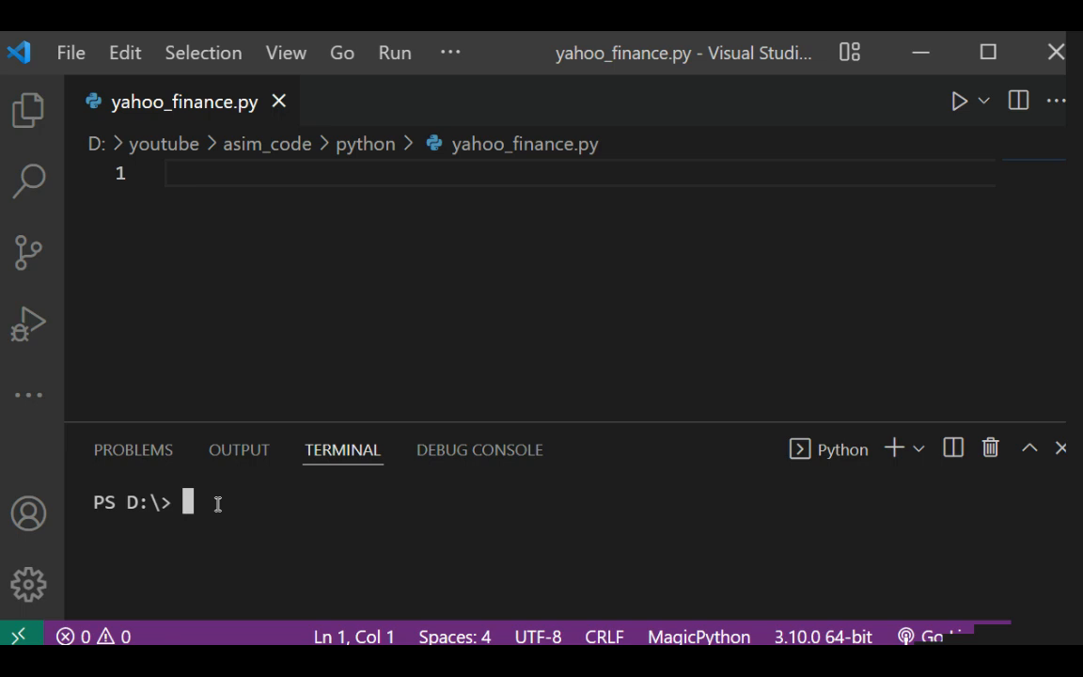
{"action": "type", "text": "pip"}
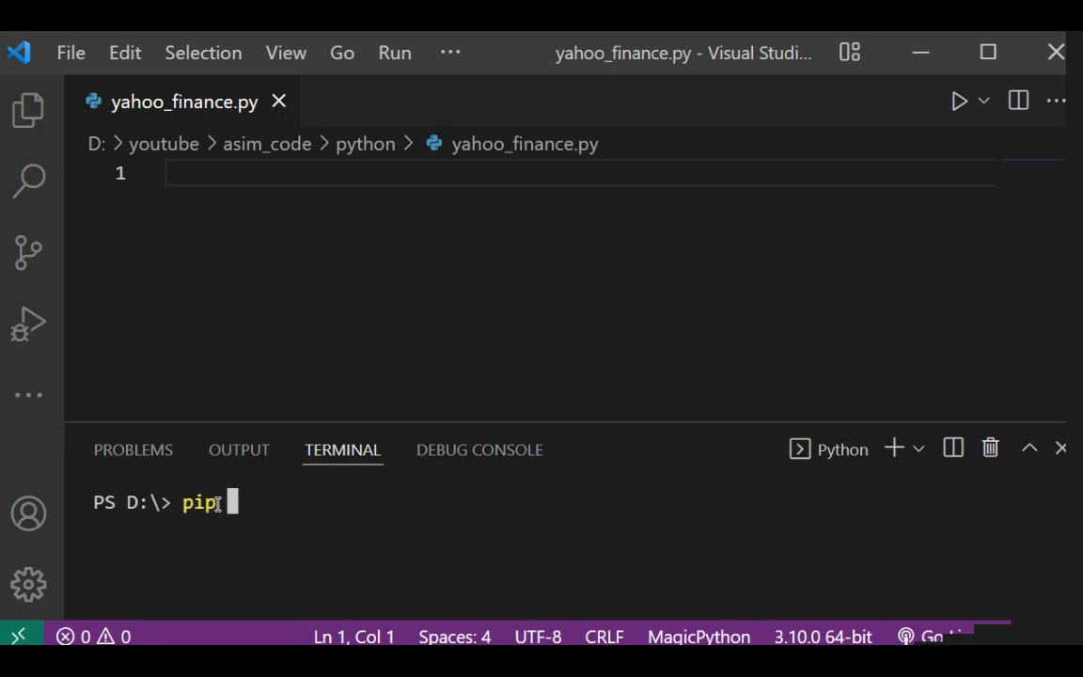
{"action": "type", "text": "instal"}
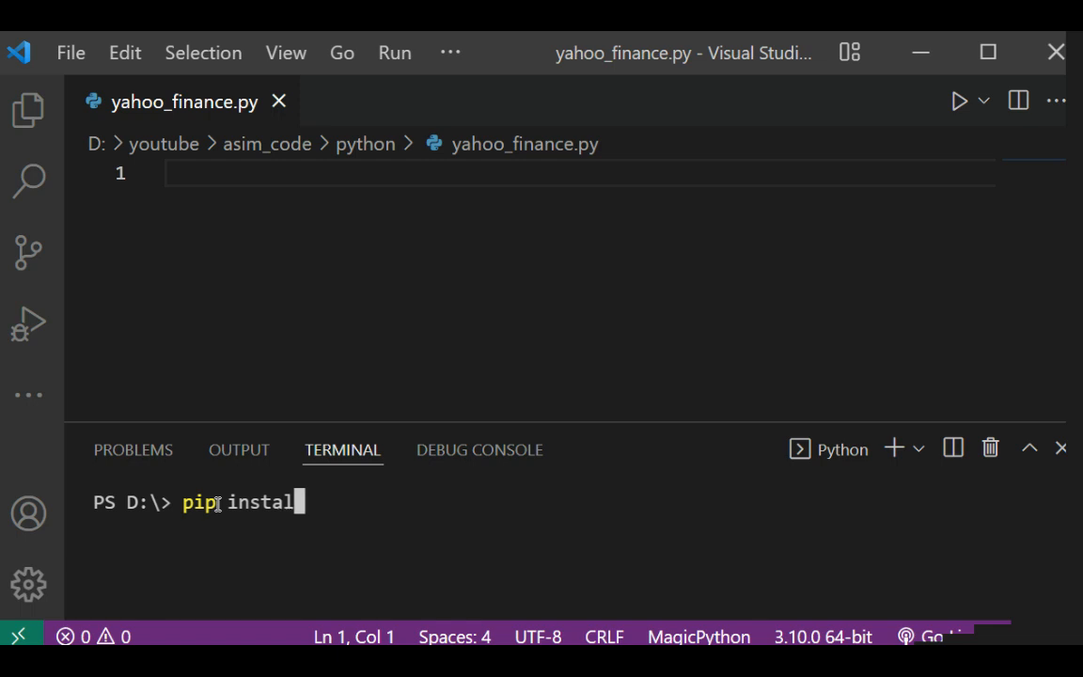
{"action": "type", "text": "yf"}
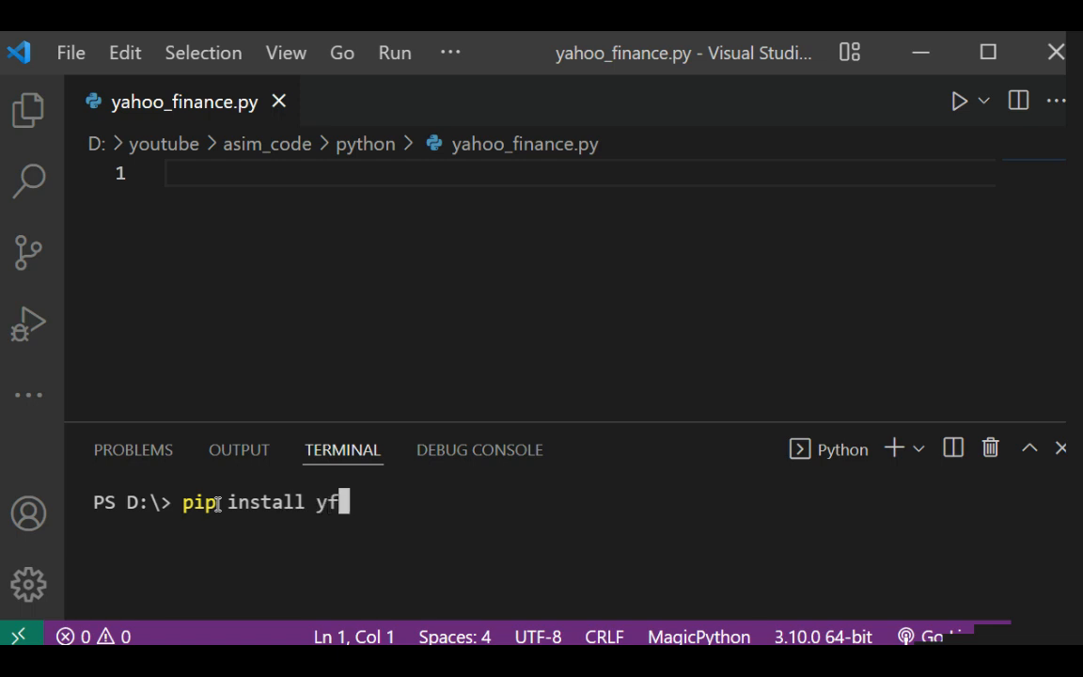
{"action": "type", "text": "inance"}
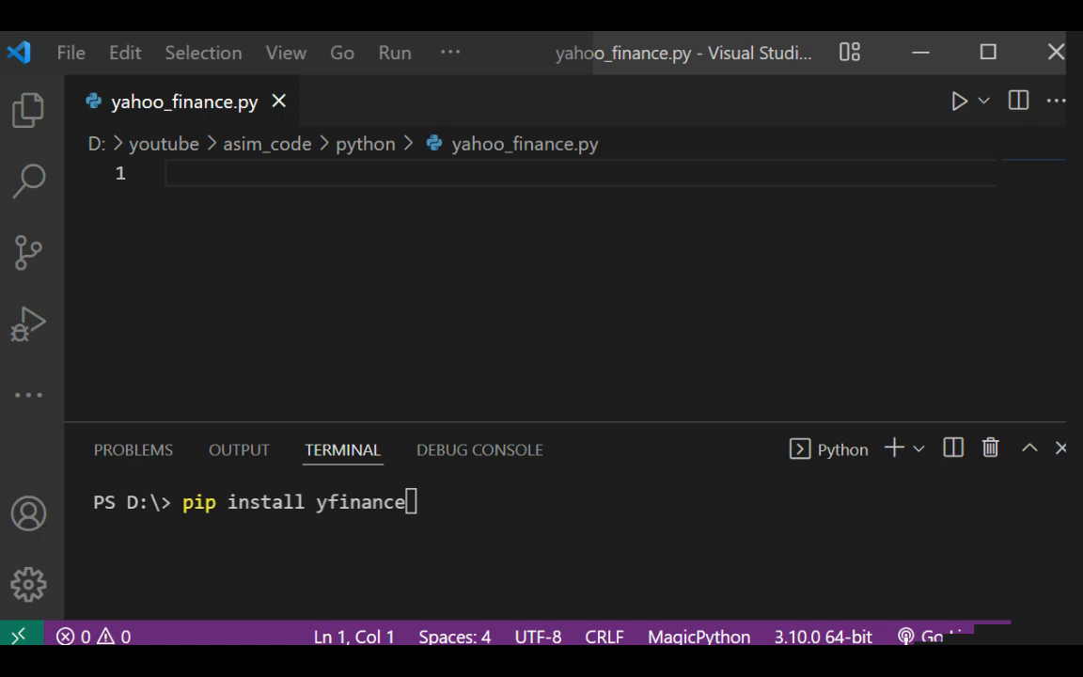
{"action": "mouse_move", "coordinate": [102, 421]}
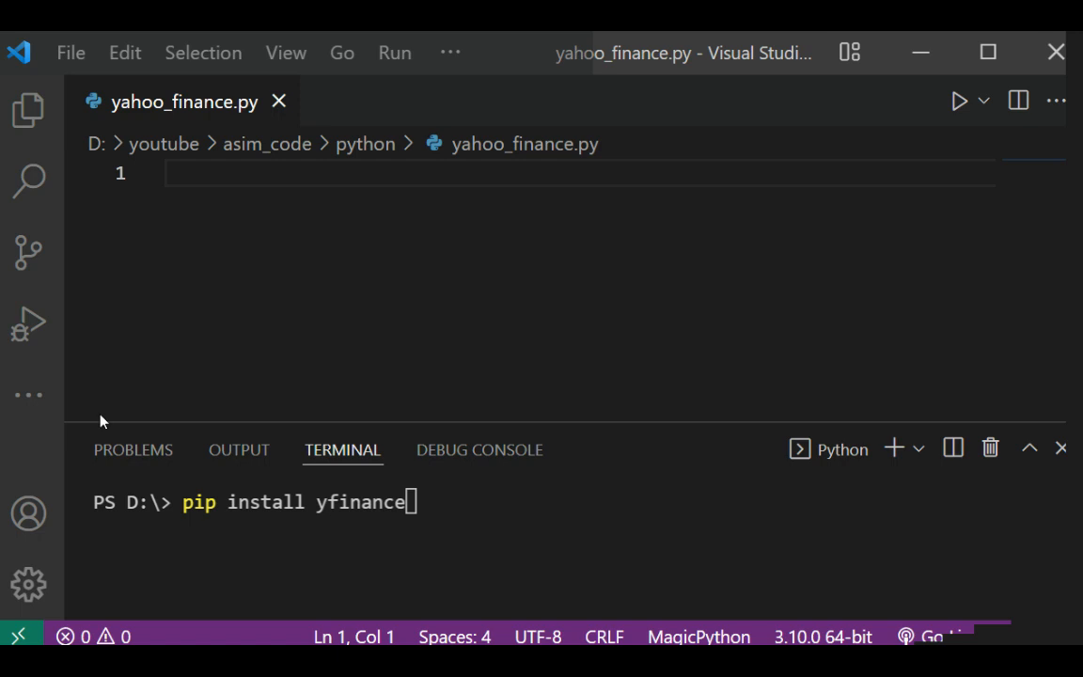
{"action": "mouse_move", "coordinate": [72, 53]}
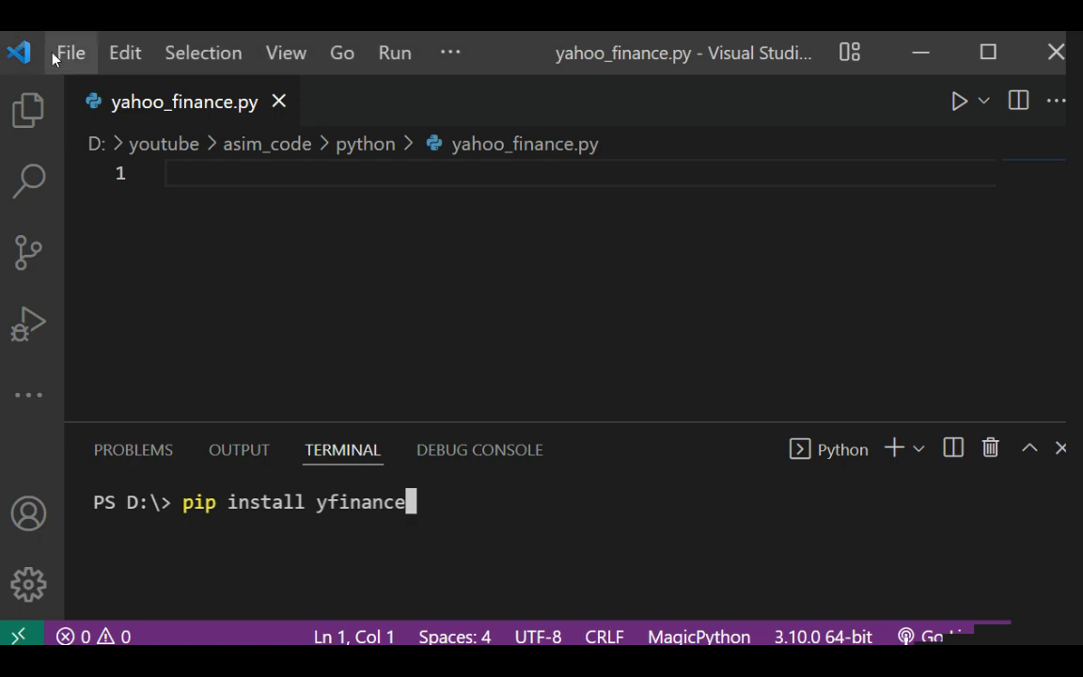
{"action": "mouse_move", "coordinate": [188, 143]}
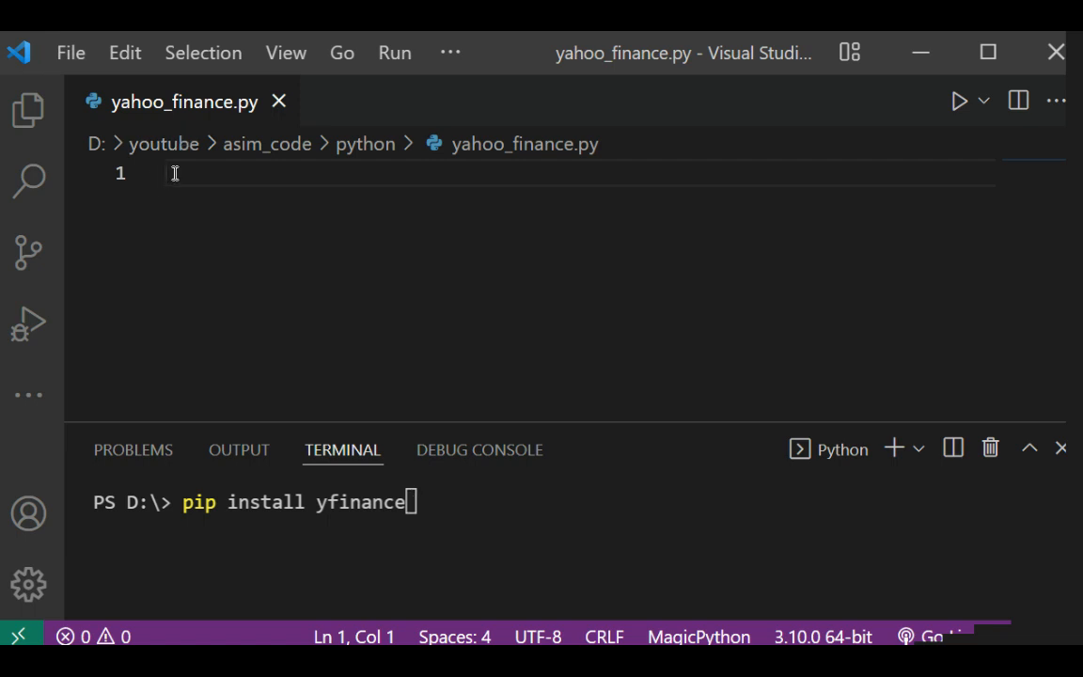
Write import yfinance as yf on line 1 of yahoo_finance.py
{"action": "type", "text": "import"}
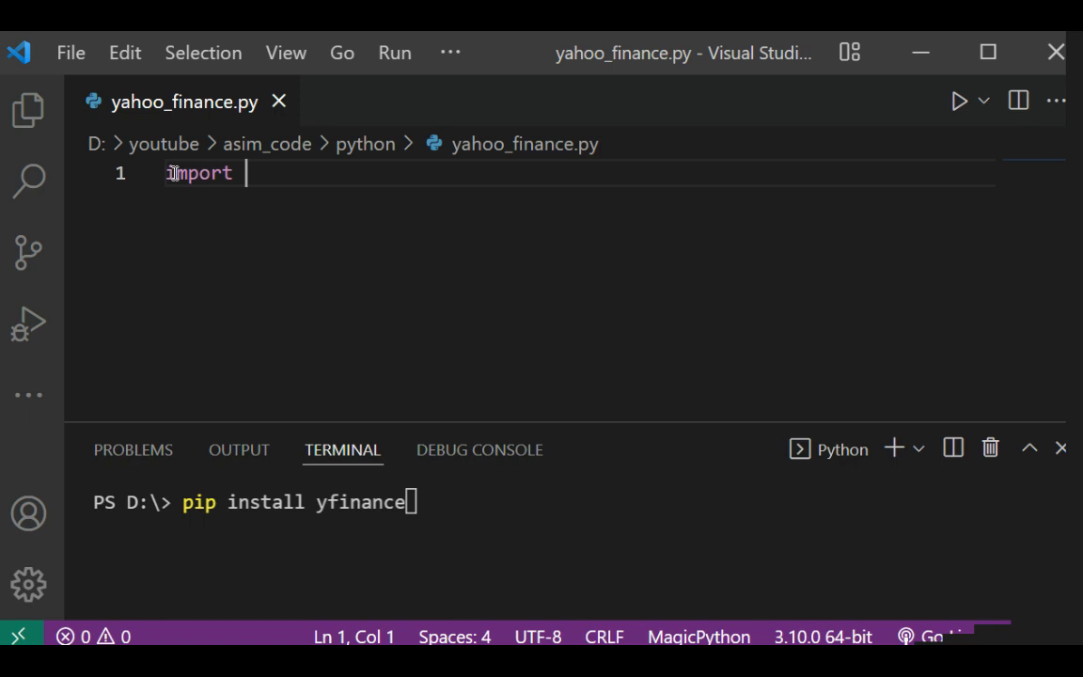
{"action": "type", "text": "yfin"}
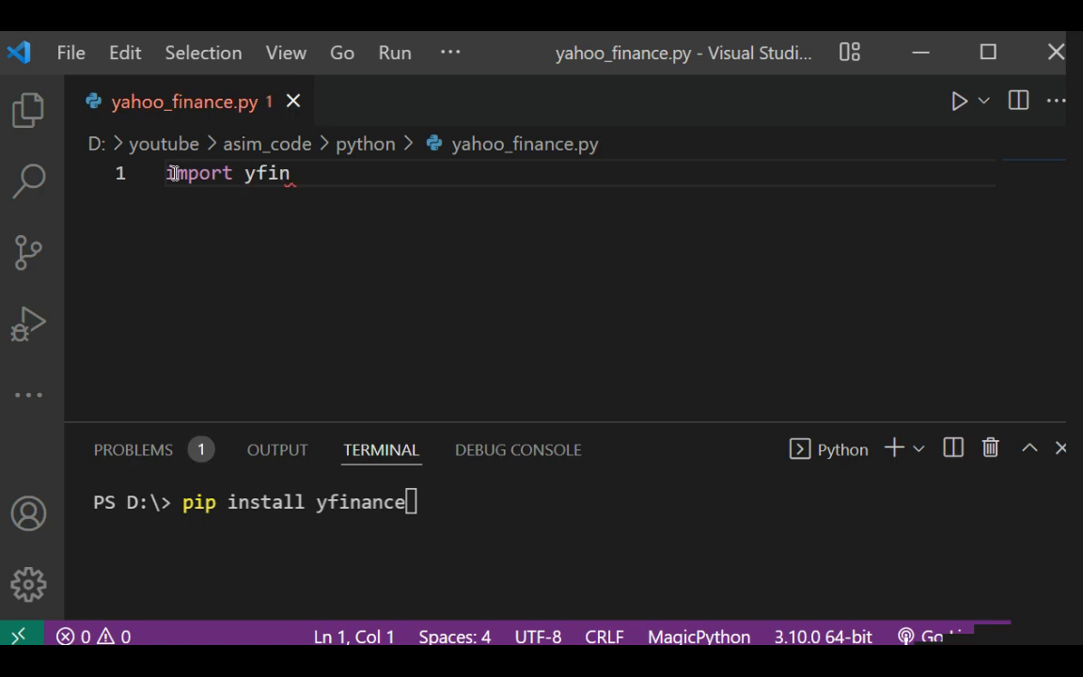
{"action": "type", "text": "ance"}
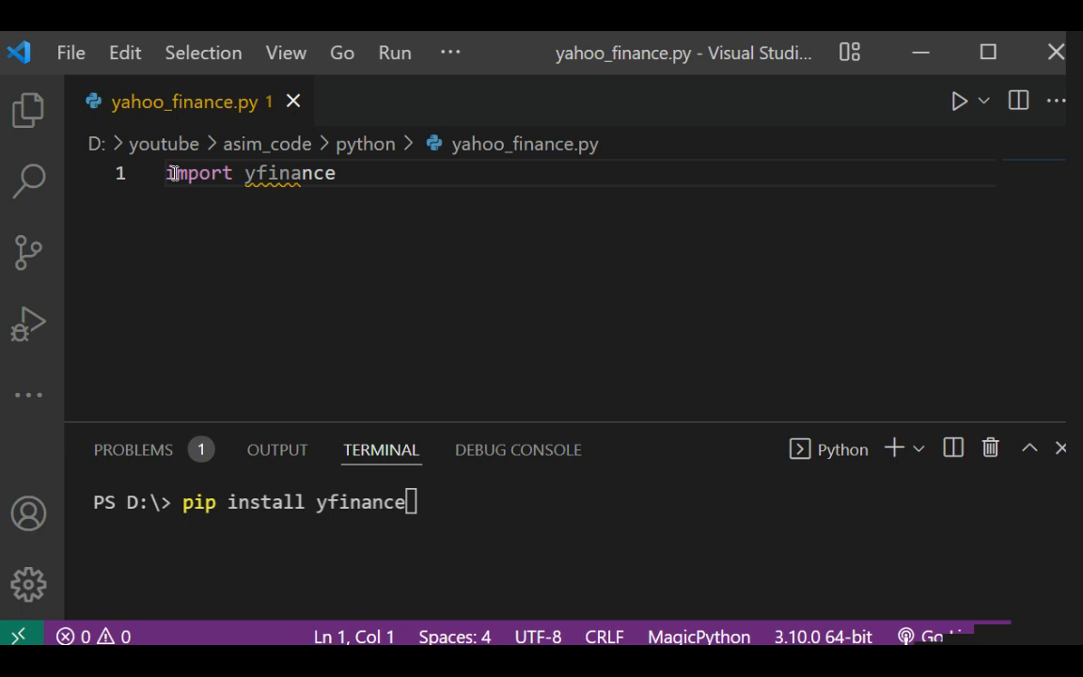
{"action": "type", "text": "as"}
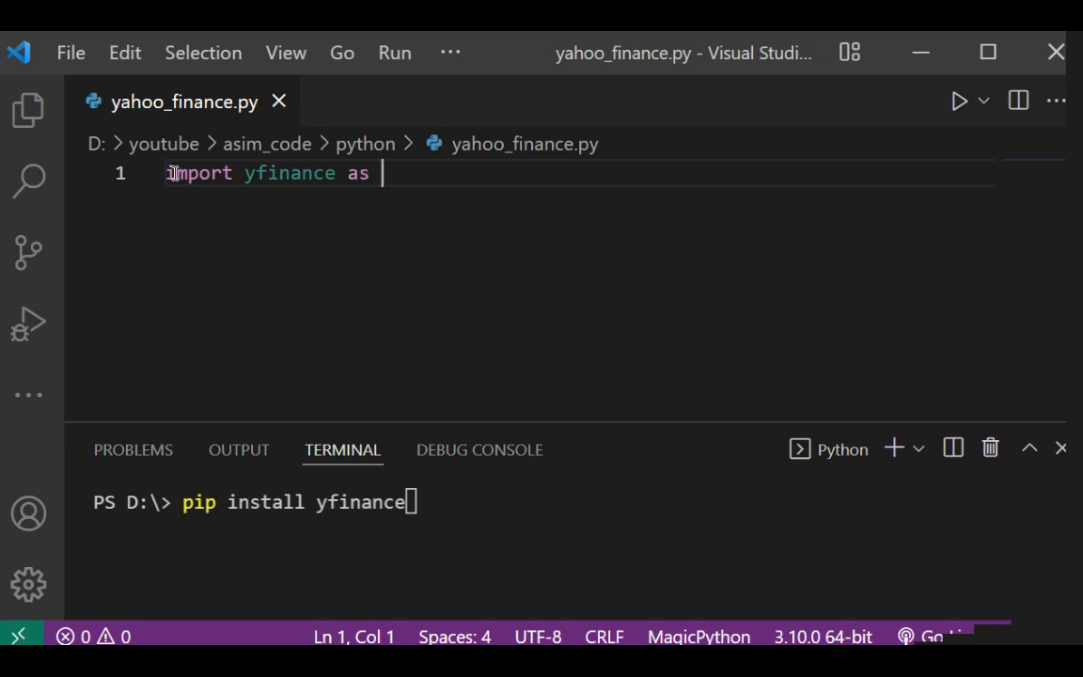
{"action": "type", "text": "y"}
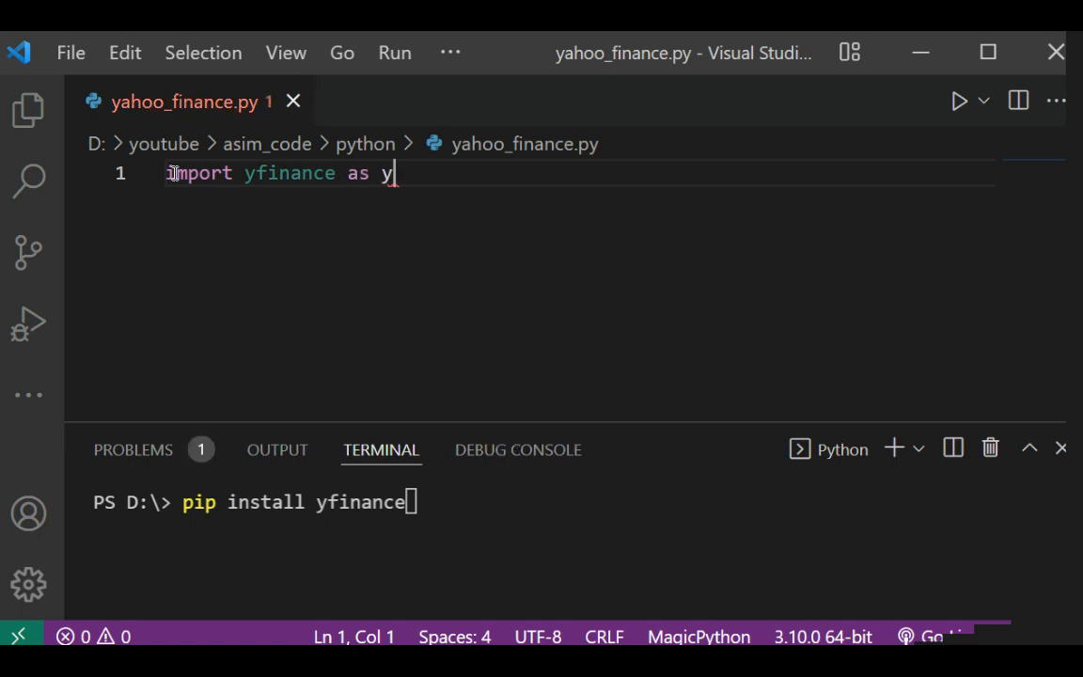
{"action": "type", "text": "f"}
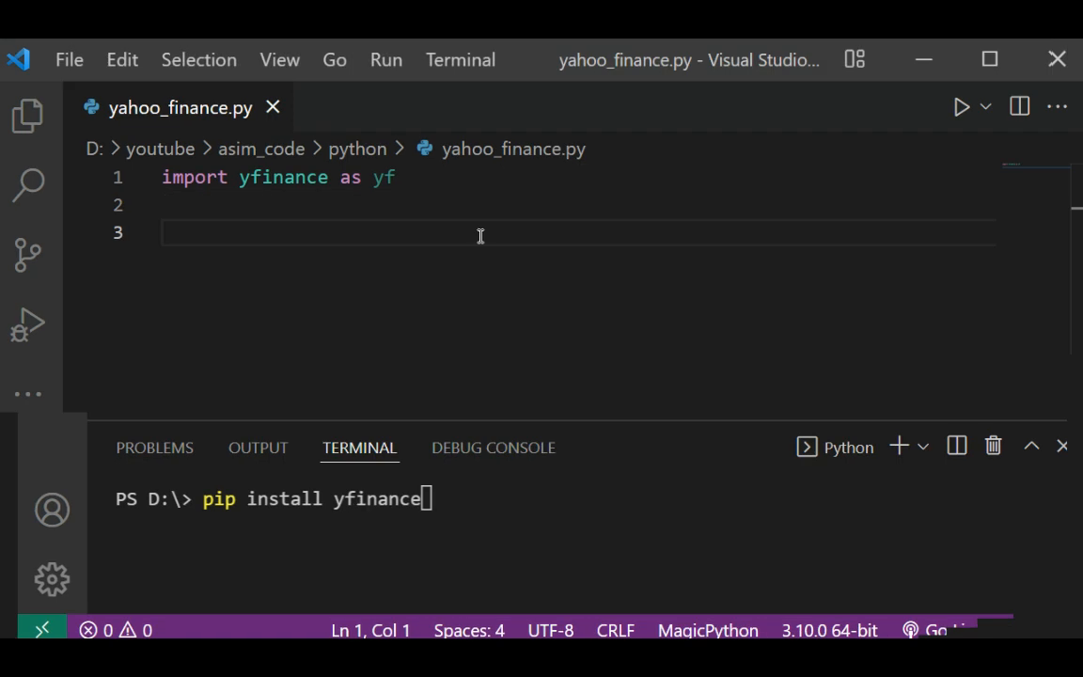
Write goog = yf.Ticker("GOOGL") on line 3
{"action": "type", "text": "goog ="}
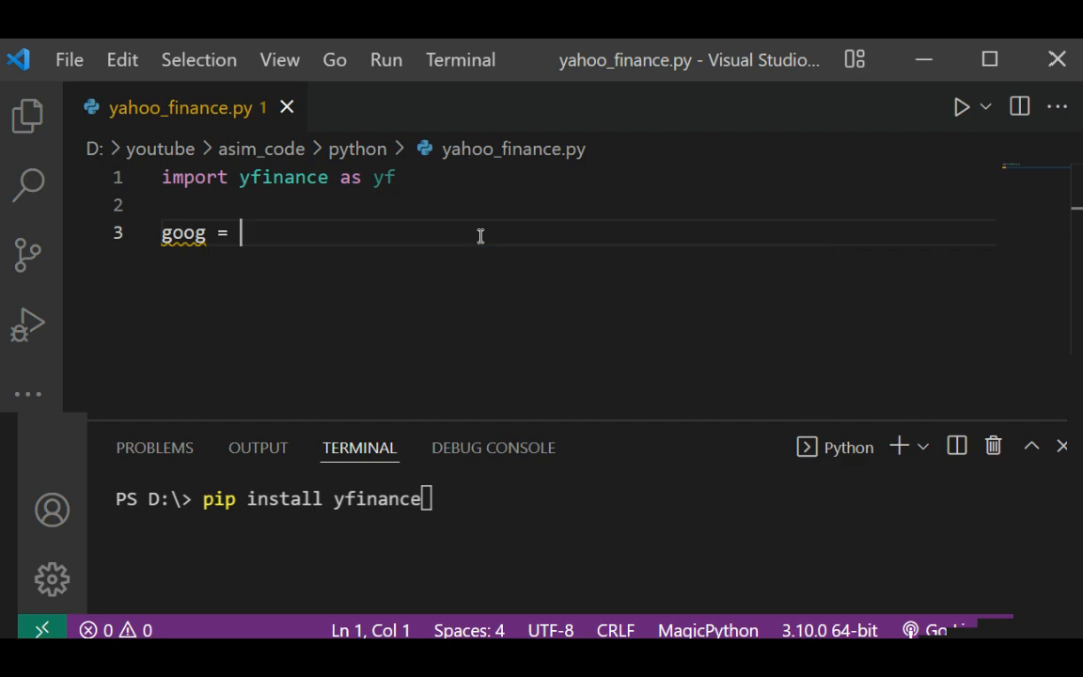
{"action": "type", "text": "y"}
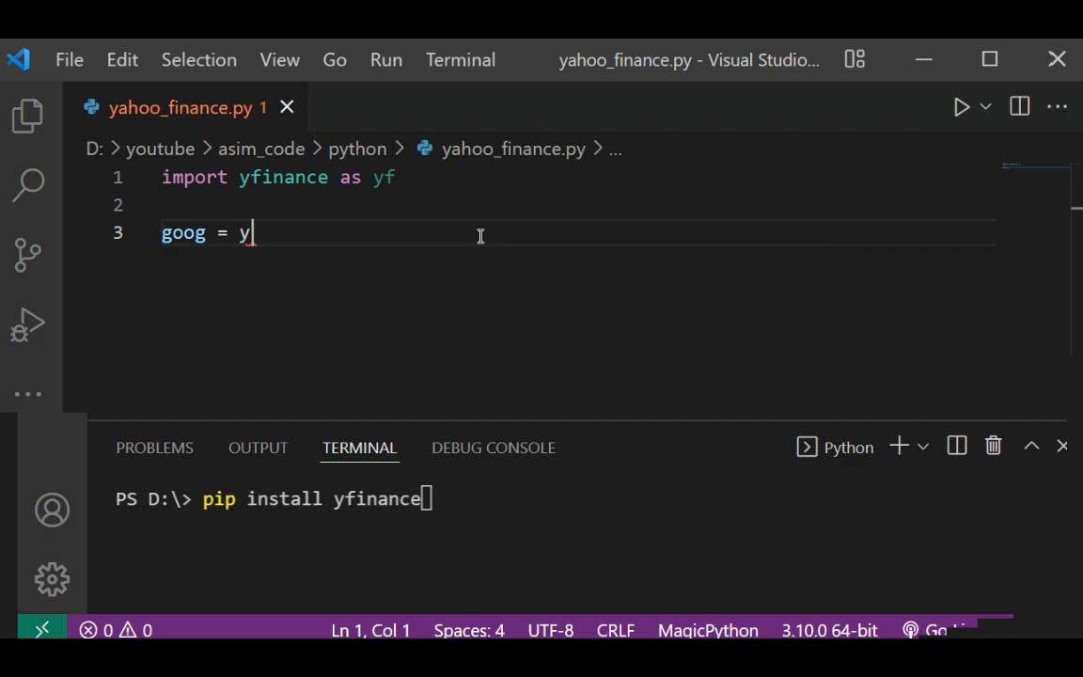
{"action": "type", "text": "f."}
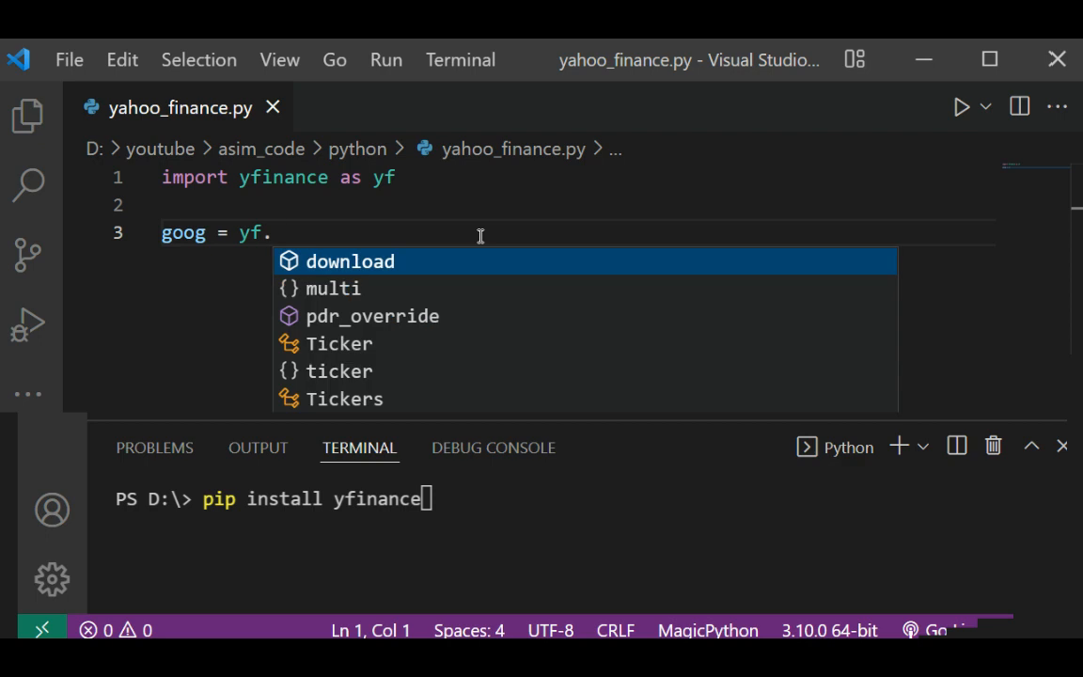
{"action": "type", "text": "Ticker("}
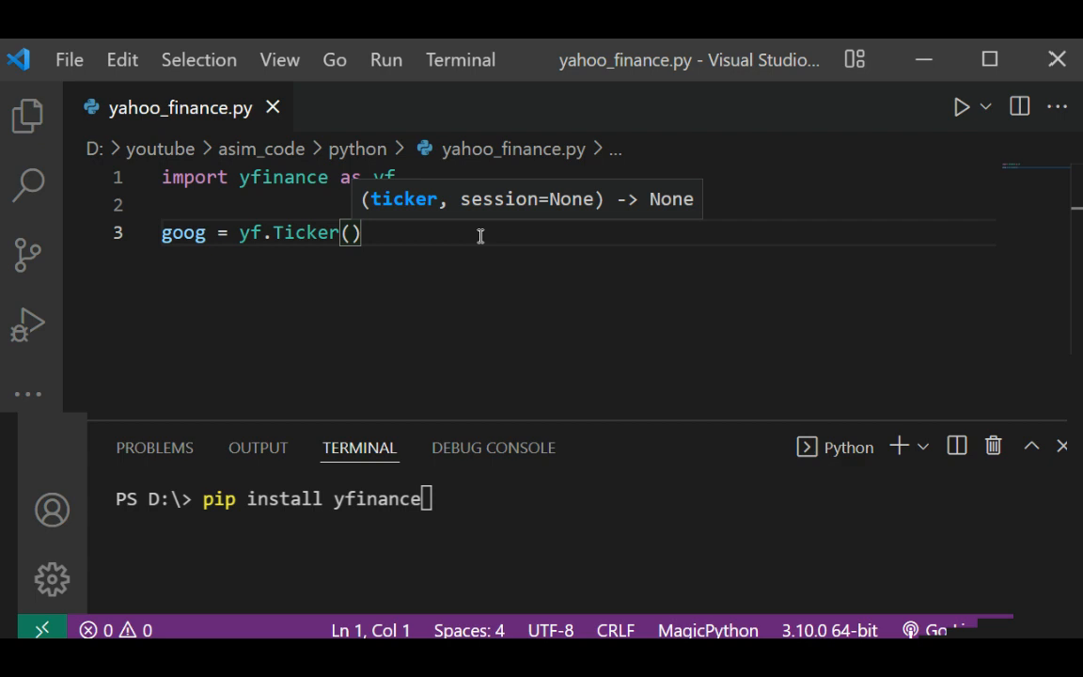
{"action": "type", "text": "\"\""}
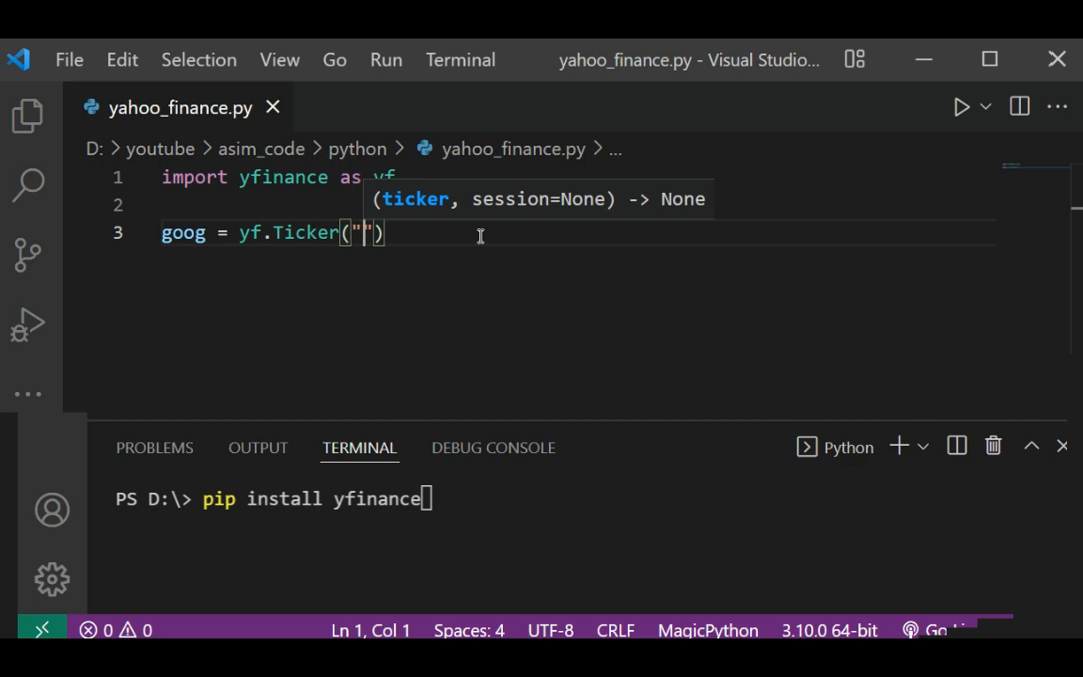
{"action": "type", "text": "GOOG"}
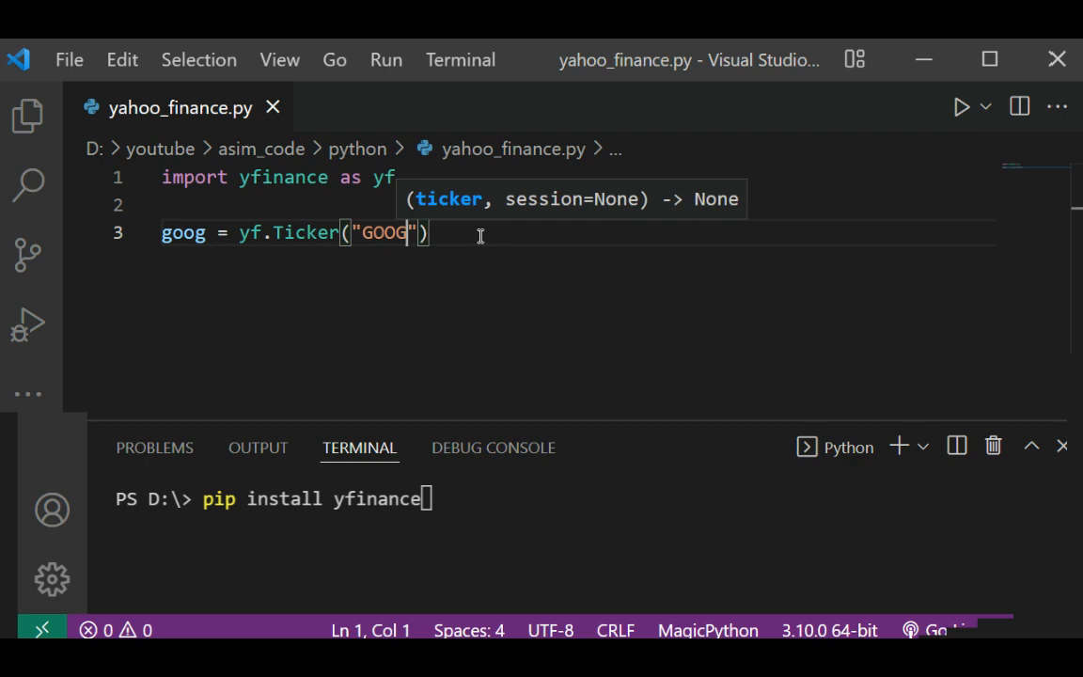
{"action": "type", "text": "L"}
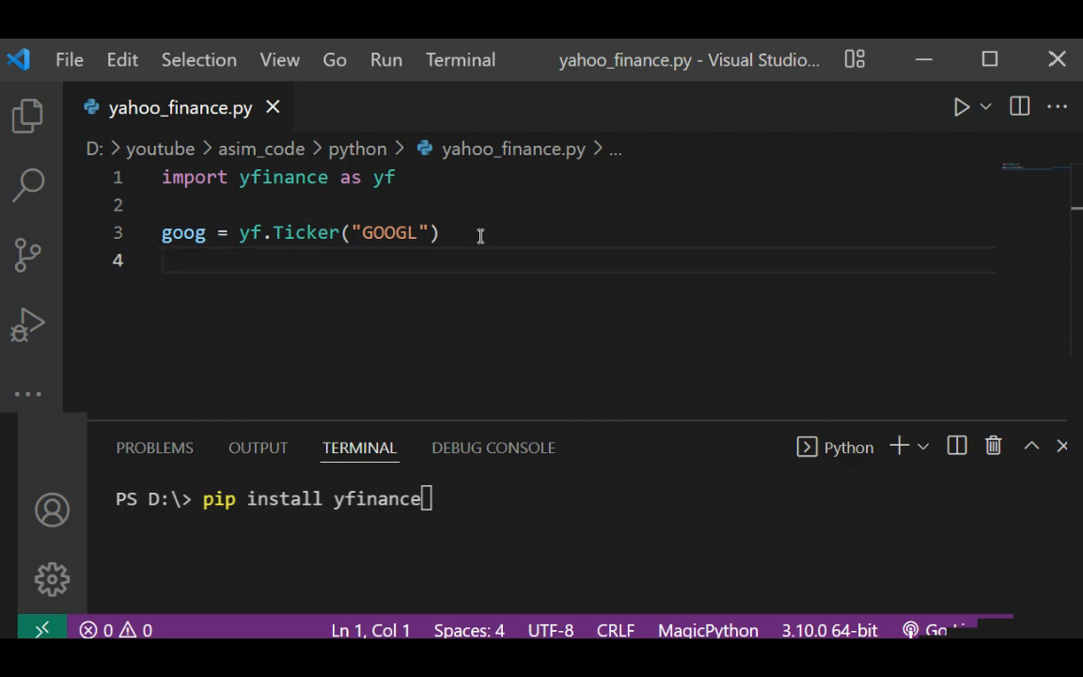
Write print(goog.info) on line 4 and save the file
{"action": "type", "text": "pri"}
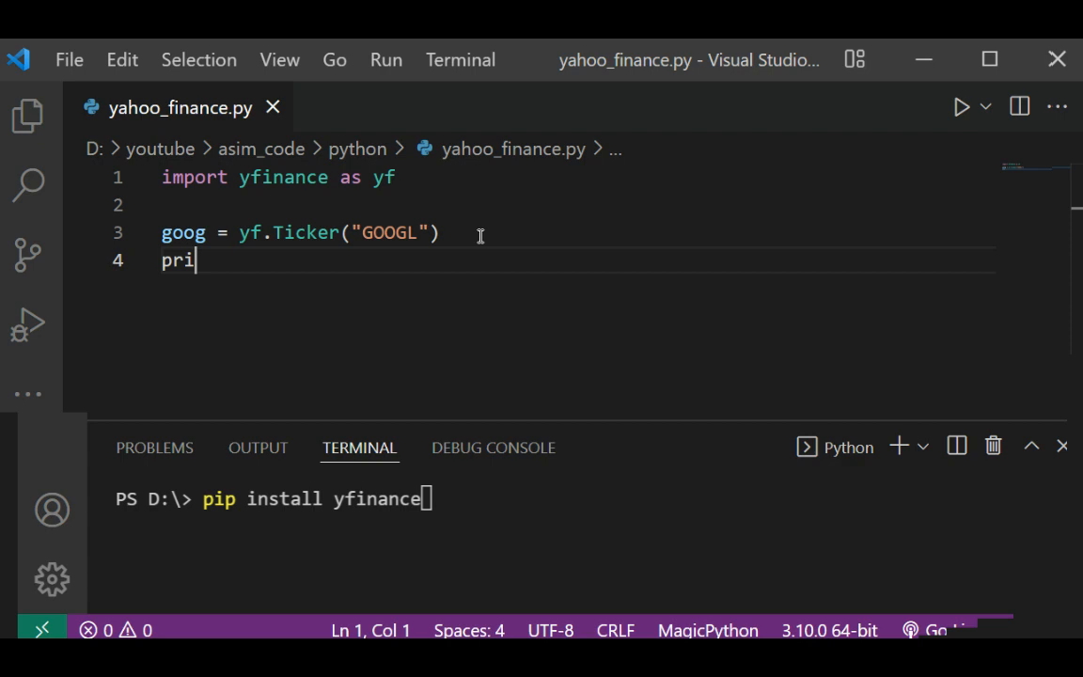
{"action": "type", "text": "nt("}
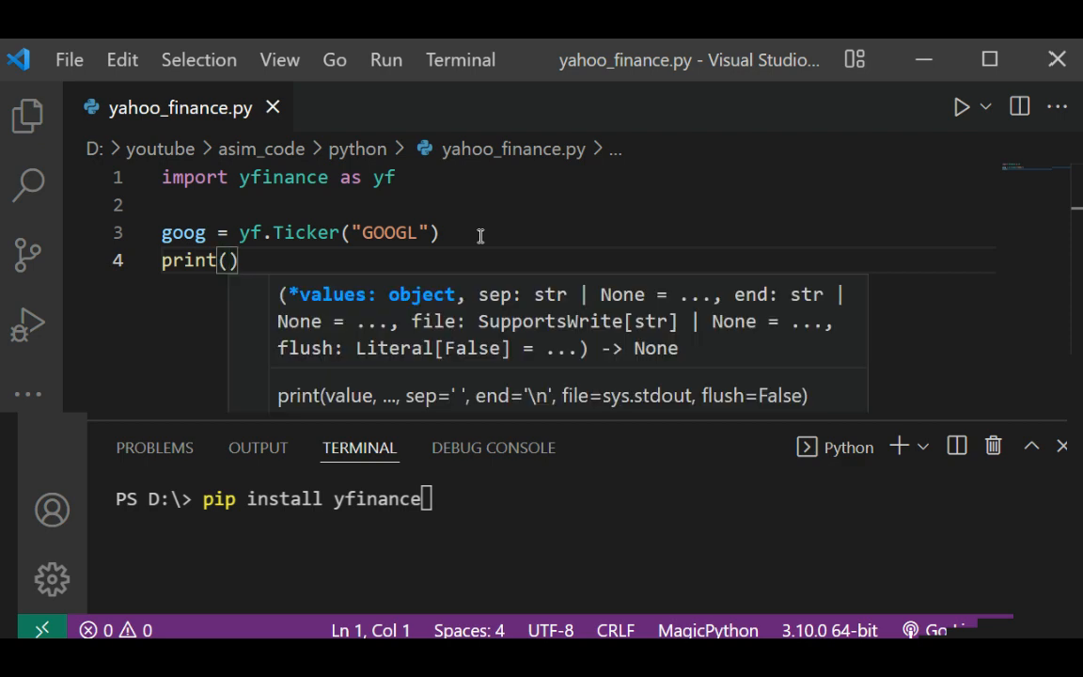
{"action": "type", "text": "goog"}
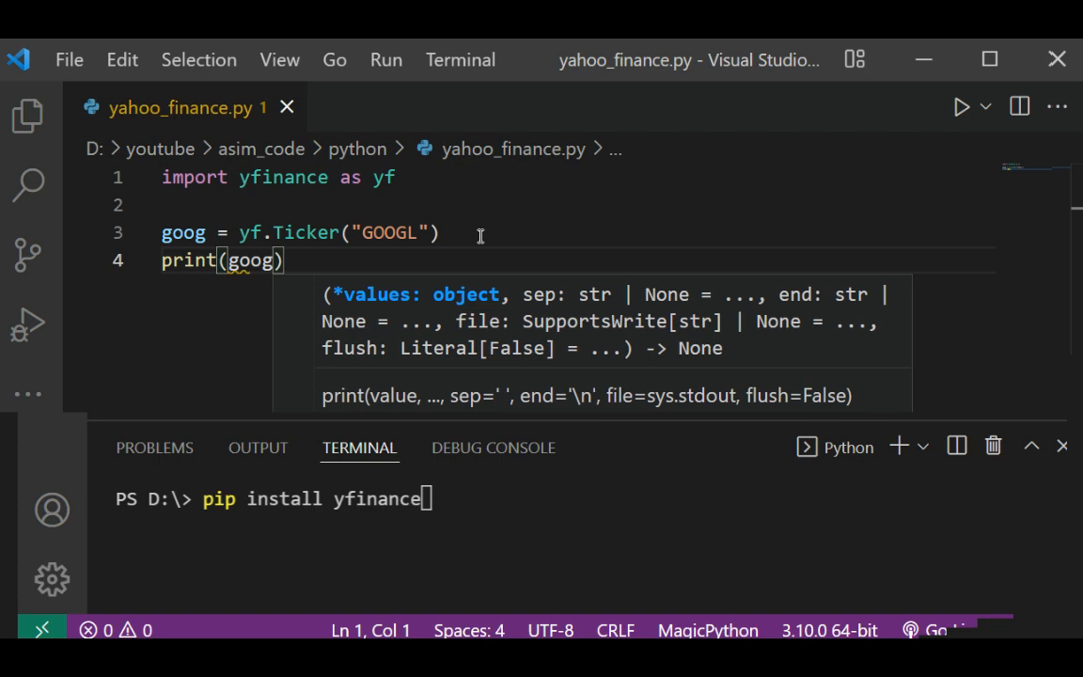
{"action": "type", "text": ".in"}
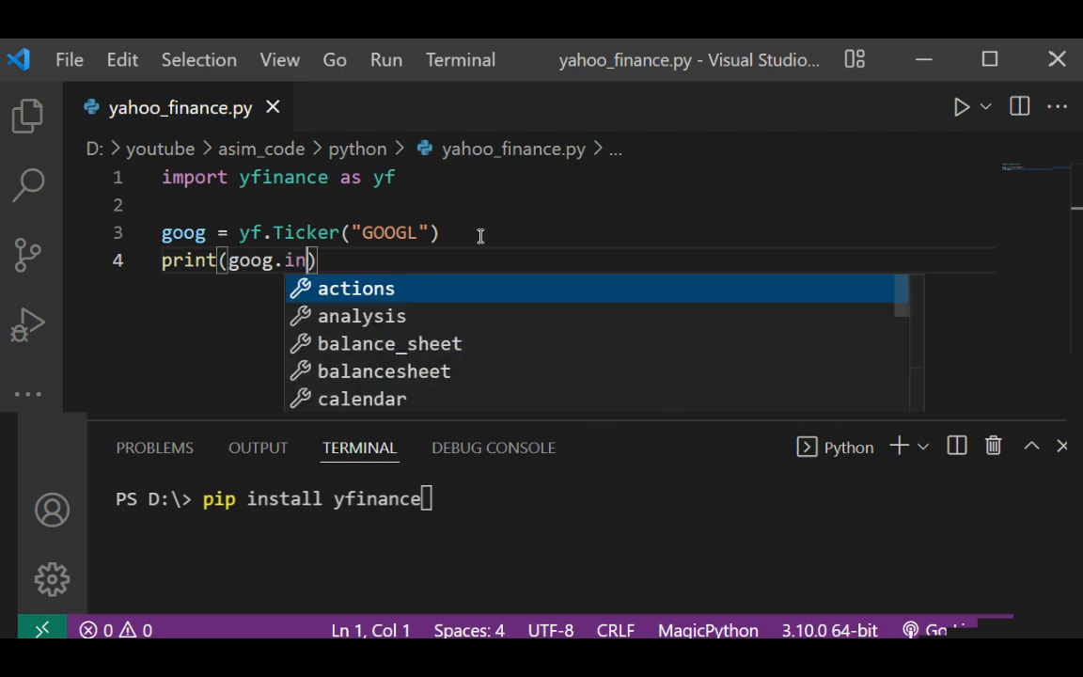
{"action": "type", "text": "fo"}
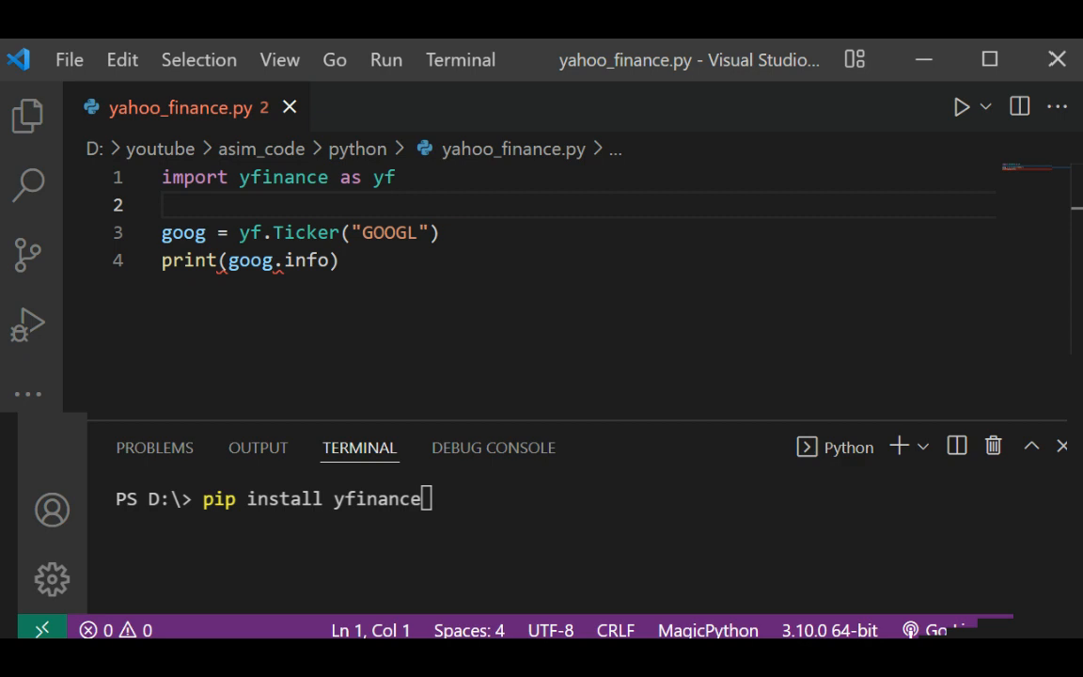
{"action": "key", "text": "ctrl+s"}
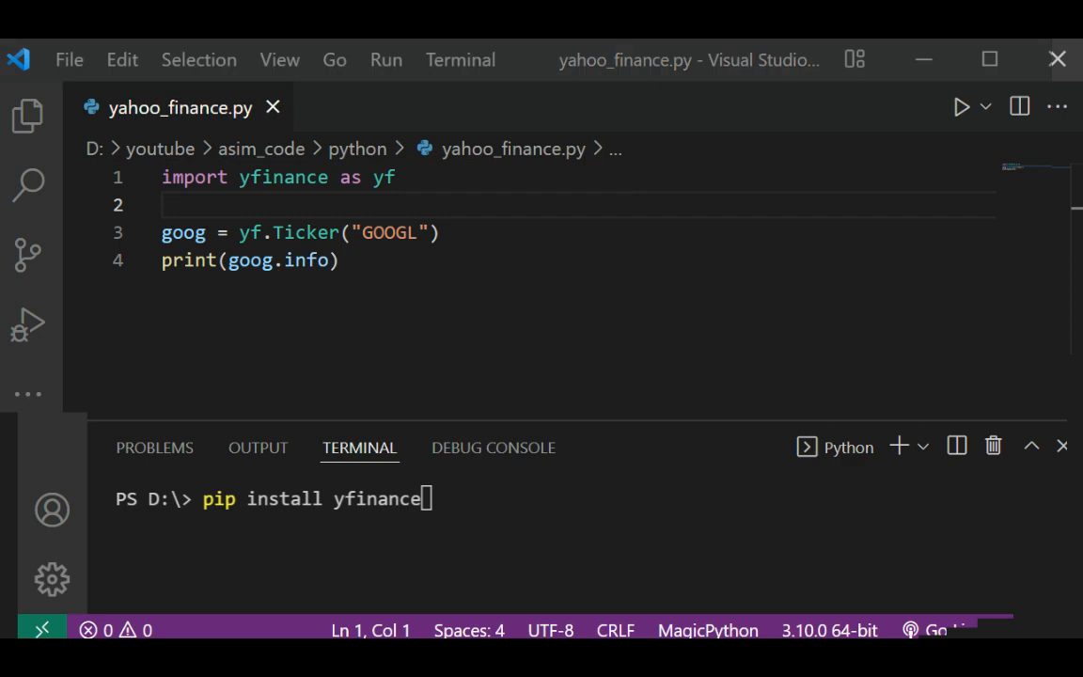
{"action": "left_click", "coordinate": [961, 105]}
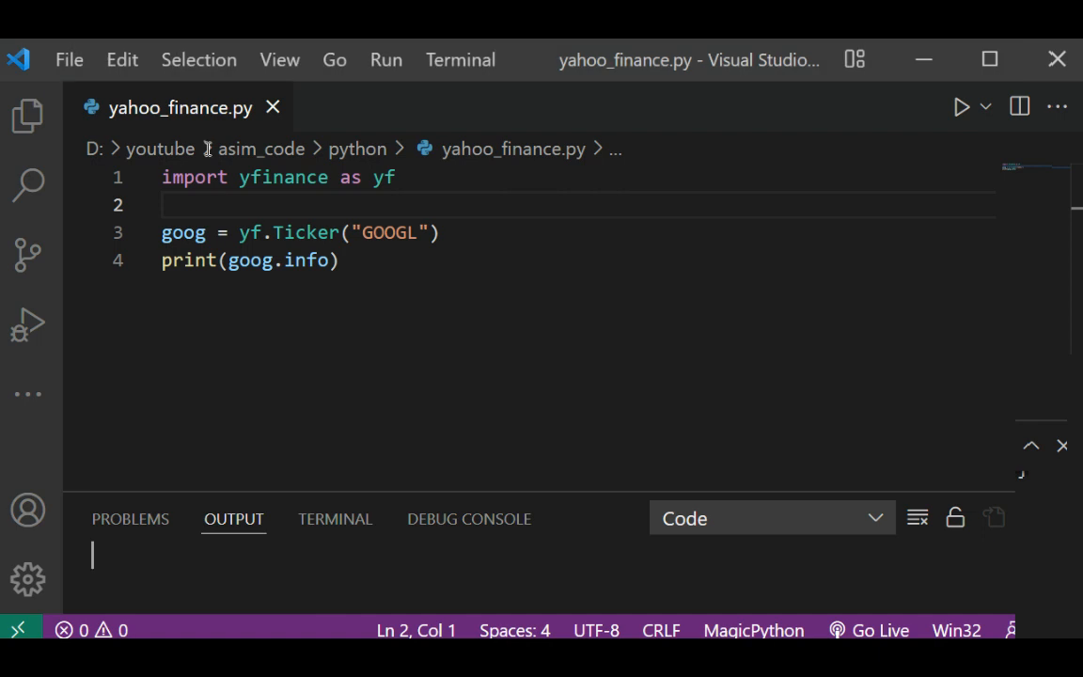
Leave blank lines below print(goog.info) for further code
{"action": "left_click", "coordinate": [68, 59]}
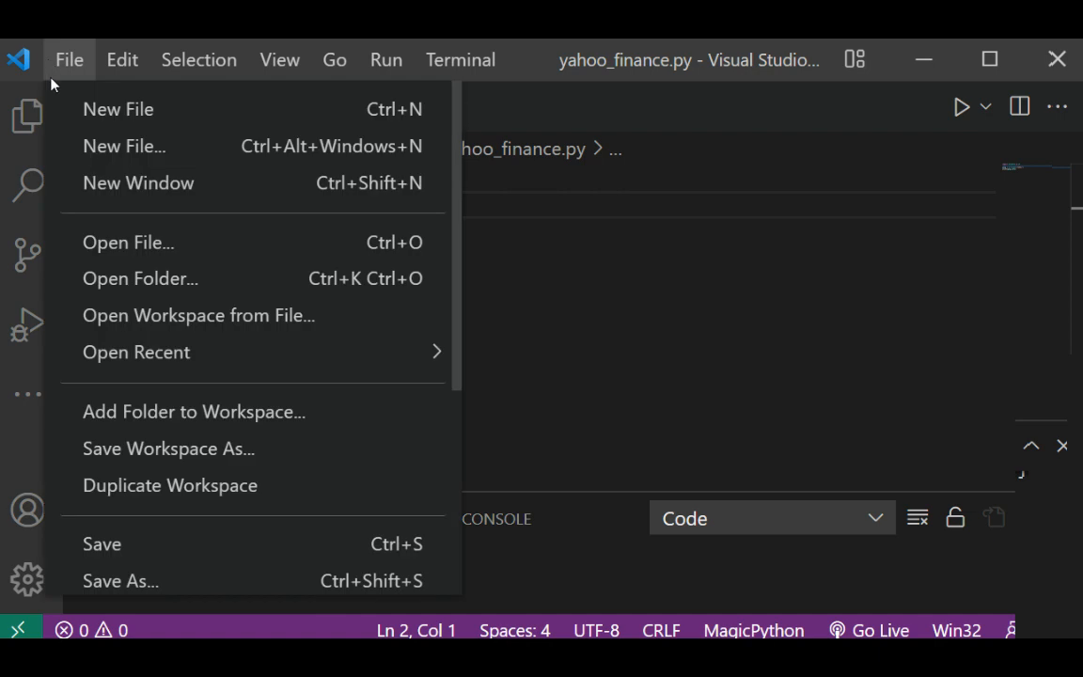
{"action": "key", "text": "Escape"}
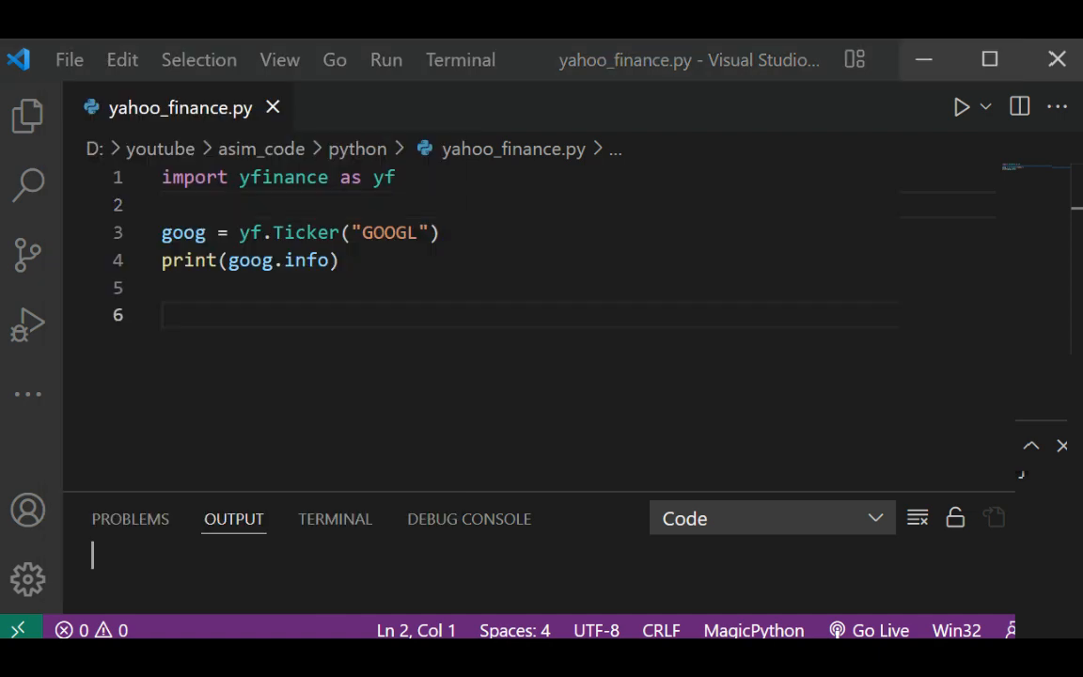
Write hist = goog.history(period="max") on line 6 and save
{"action": "left_click", "coordinate": [169, 316]}
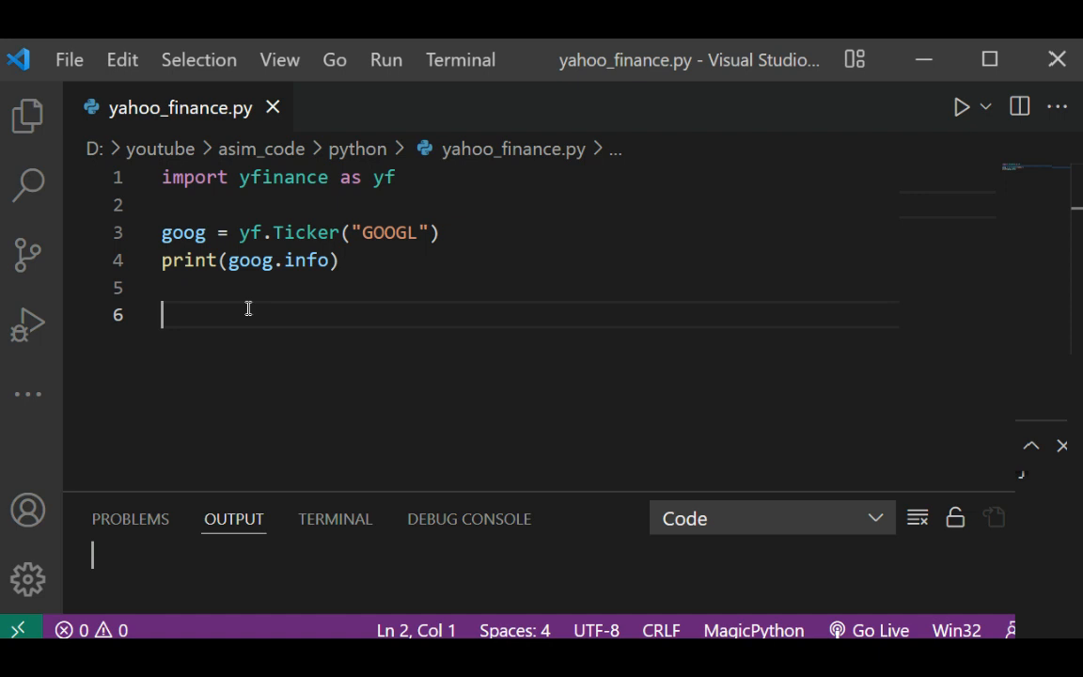
{"action": "type", "text": "h"}
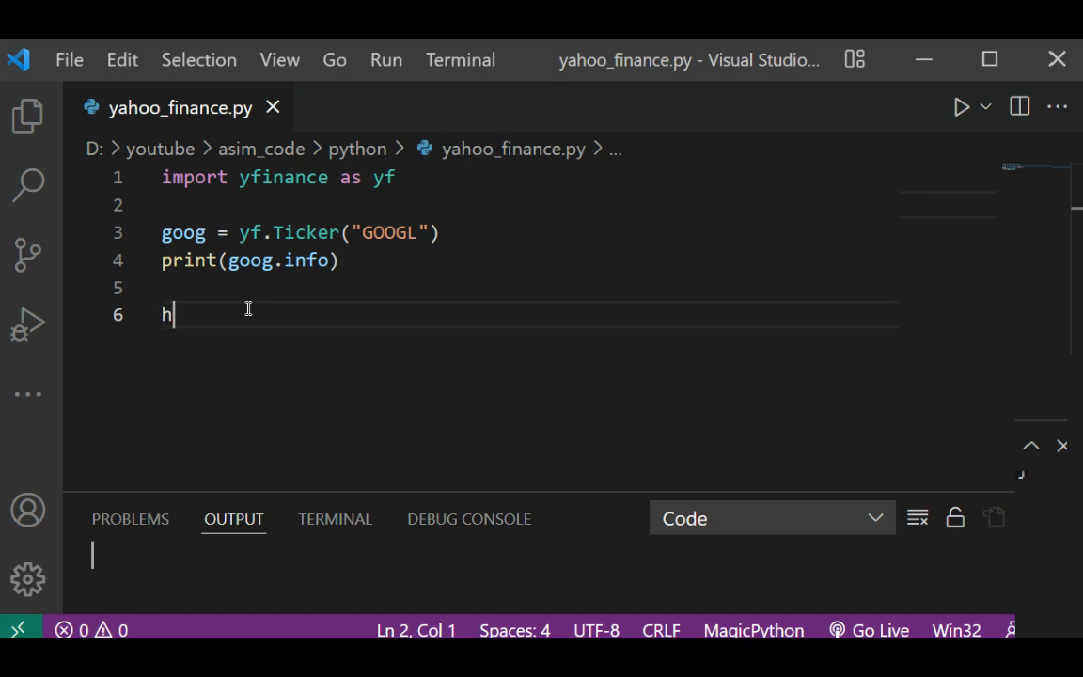
{"action": "type", "text": "ist ="}
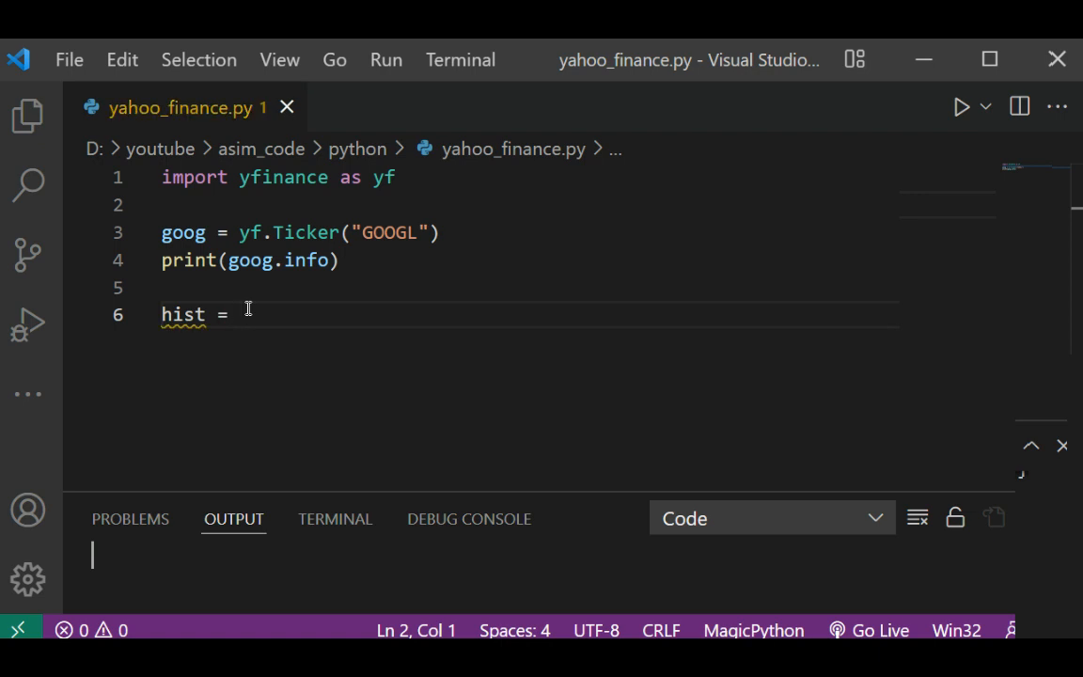
{"action": "type", "text": "goo"}
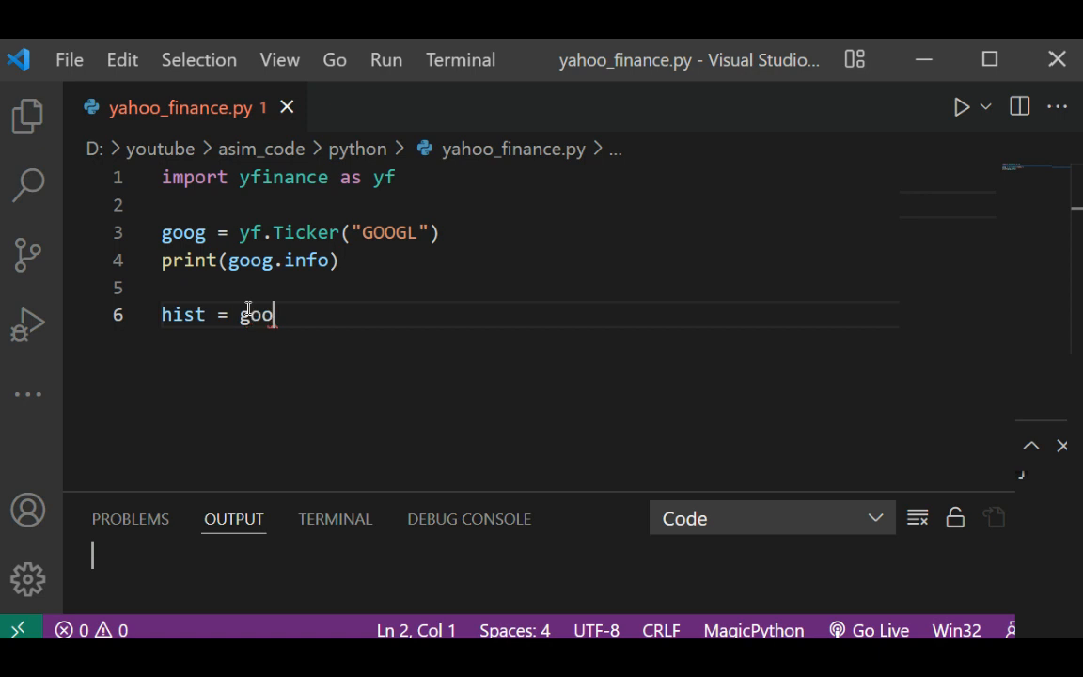
{"action": "type", "text": "g."}
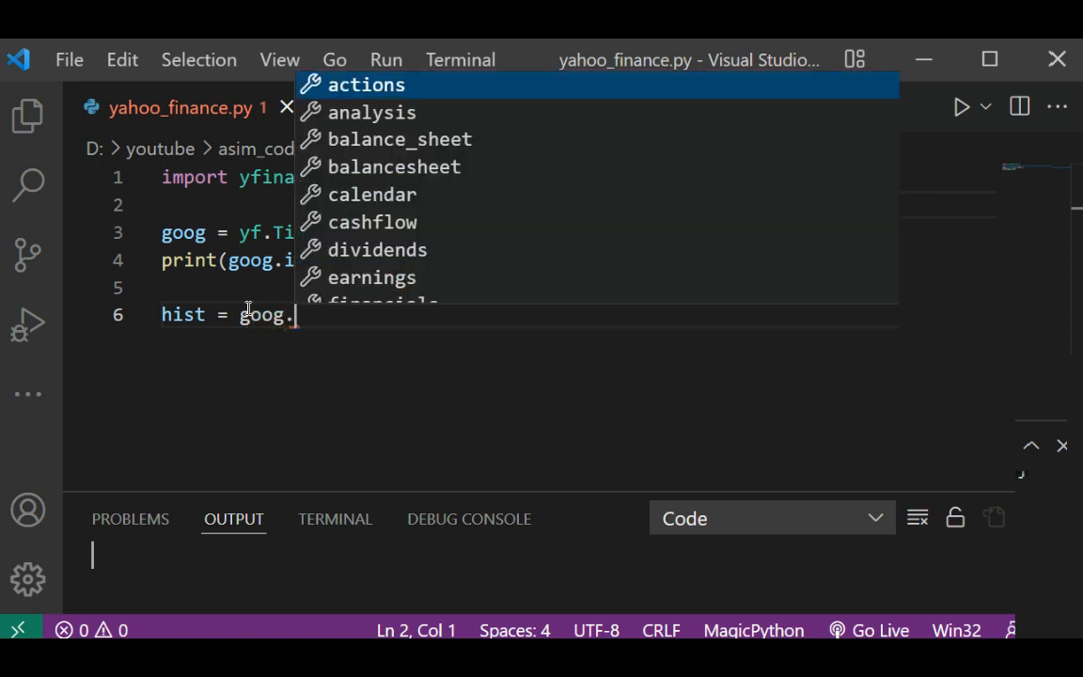
{"action": "type", "text": "h"}
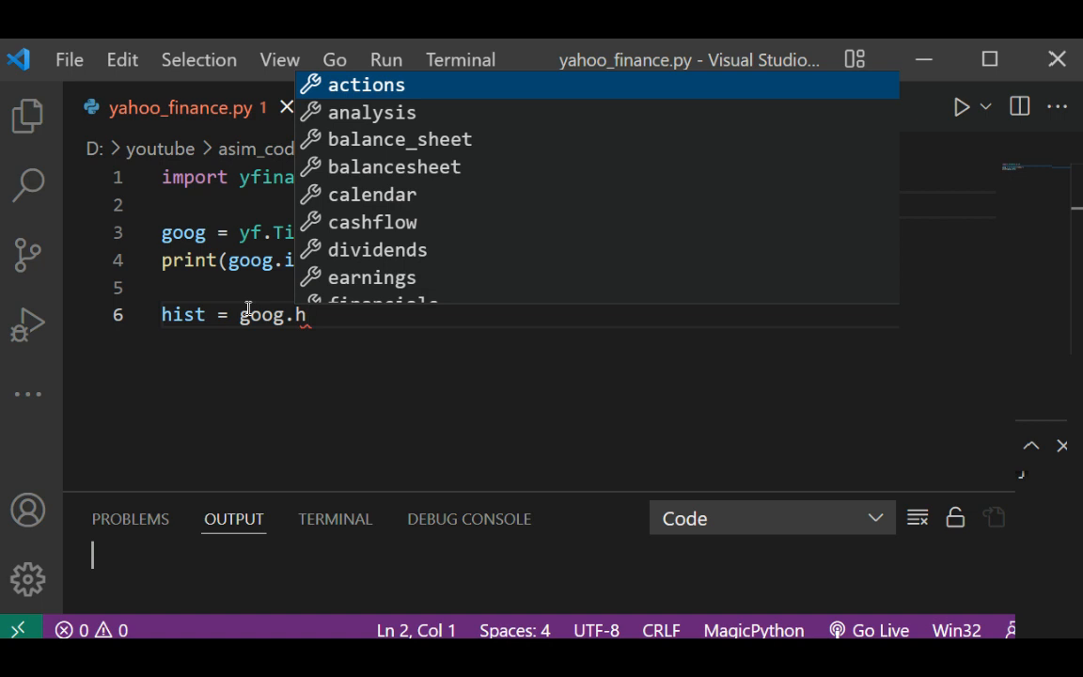
{"action": "type", "text": "istory"}
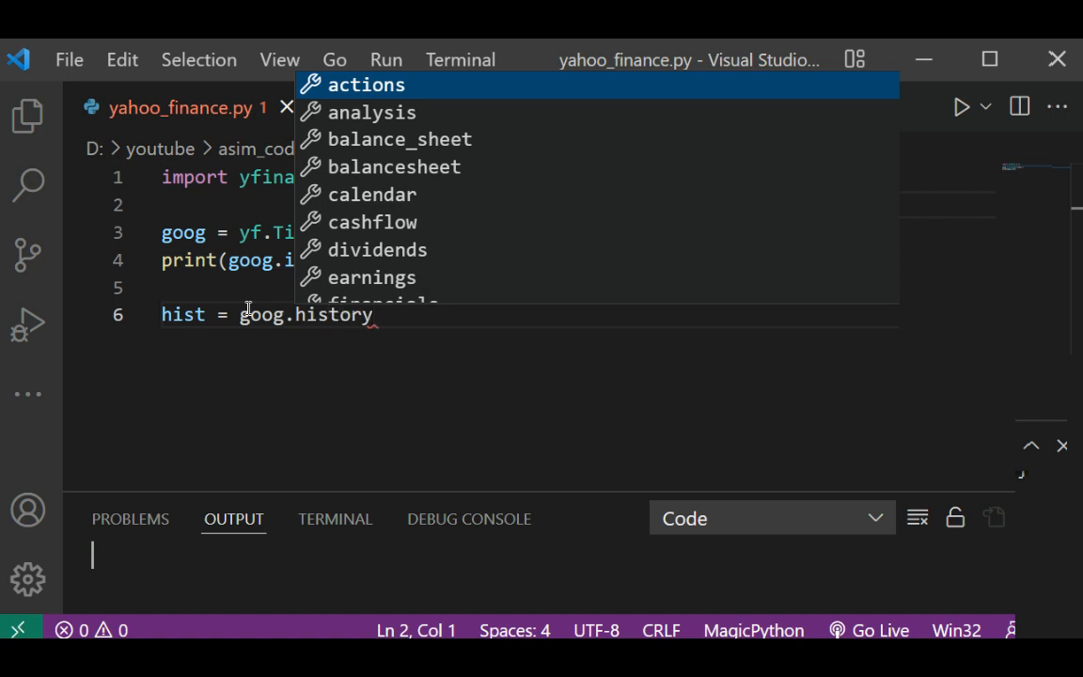
{"action": "type", "text": "()"}
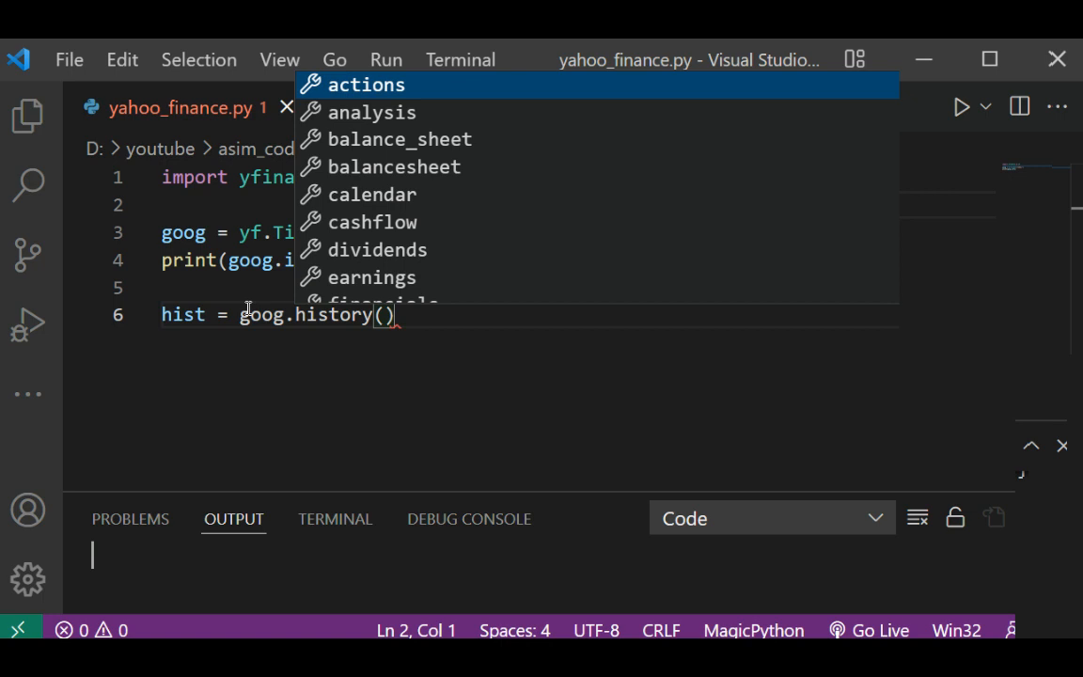
{"action": "type", "text": "period="}
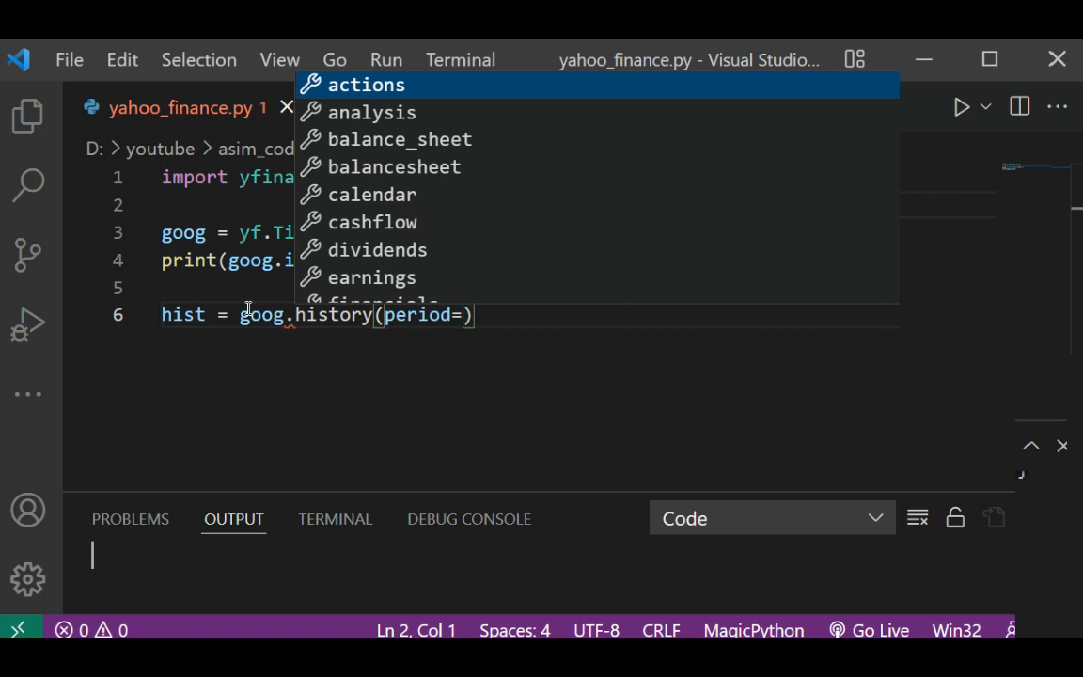
{"action": "type", "text": "\"max\""}
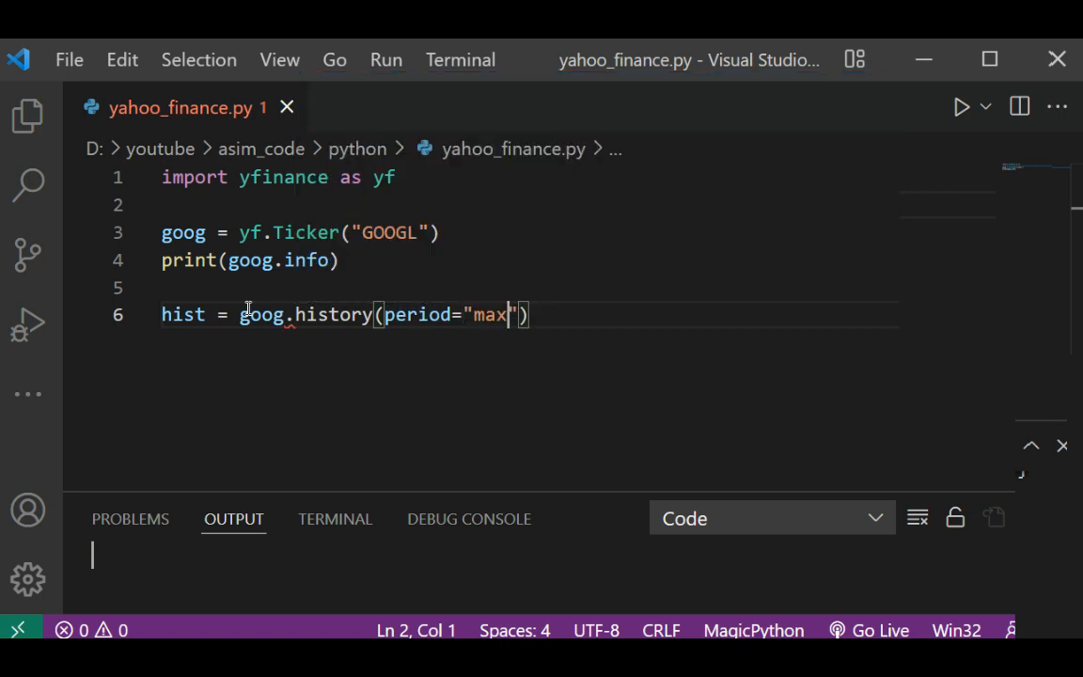
{"action": "key", "text": "ctrl+s"}
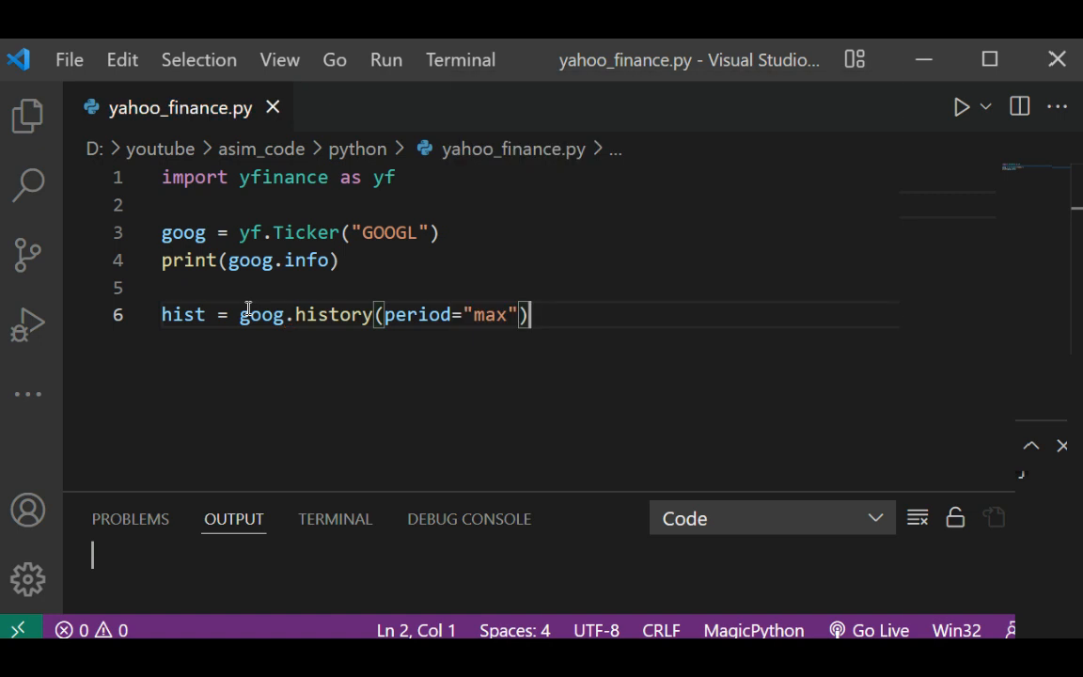
Write print(hist) on the following line
{"action": "type", "text": "pr"}
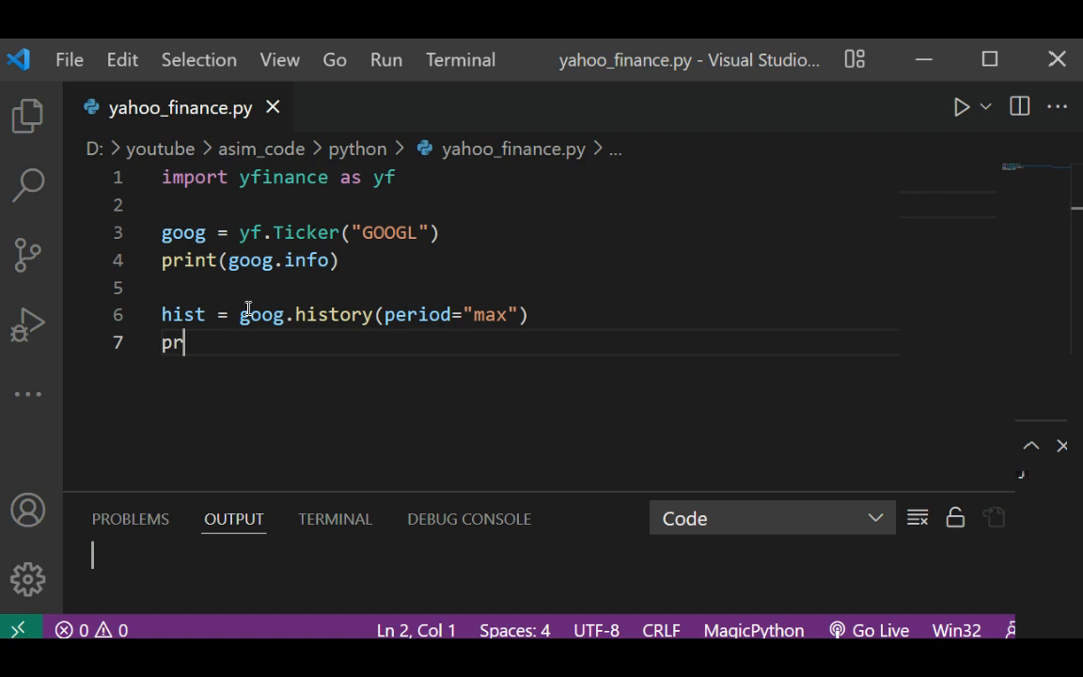
{"action": "type", "text": "int(hist"}
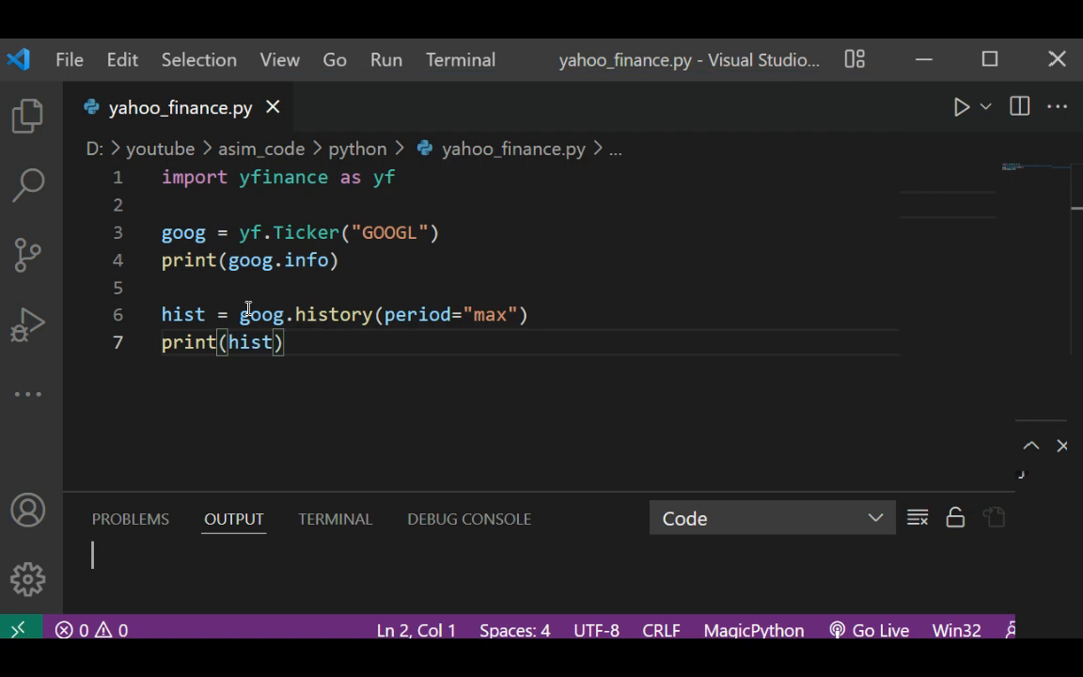
Show the terminal and write print(goog.dividends) on line 8
{"action": "left_click", "coordinate": [963, 105]}
{"action": "type", "text": "goog."}
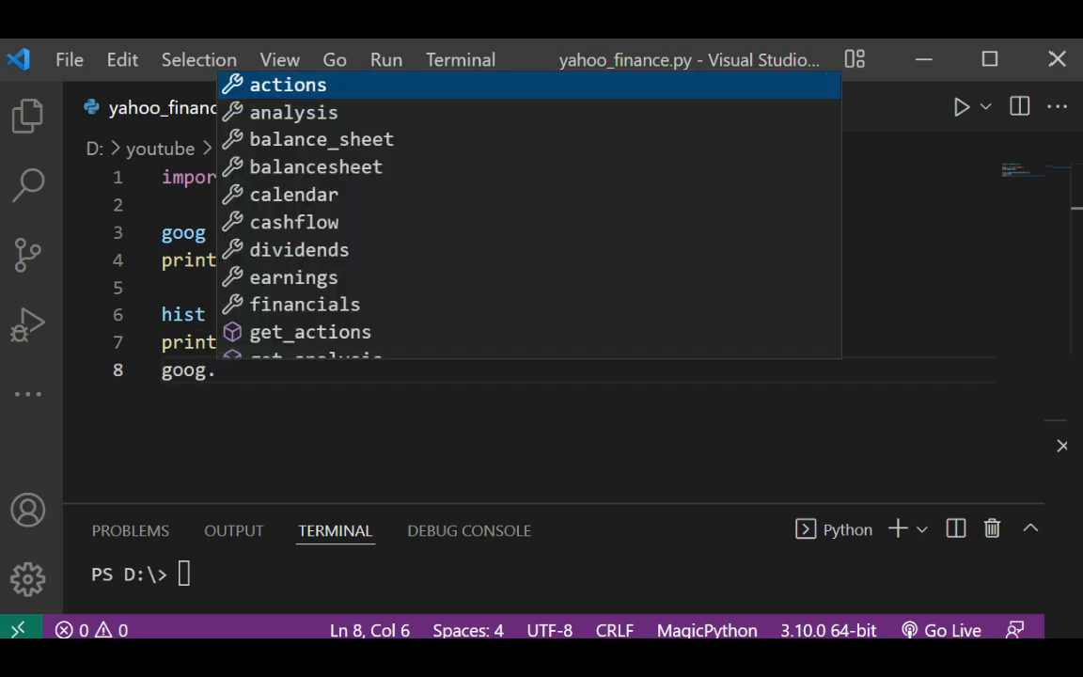
{"action": "key", "text": "Escape"}
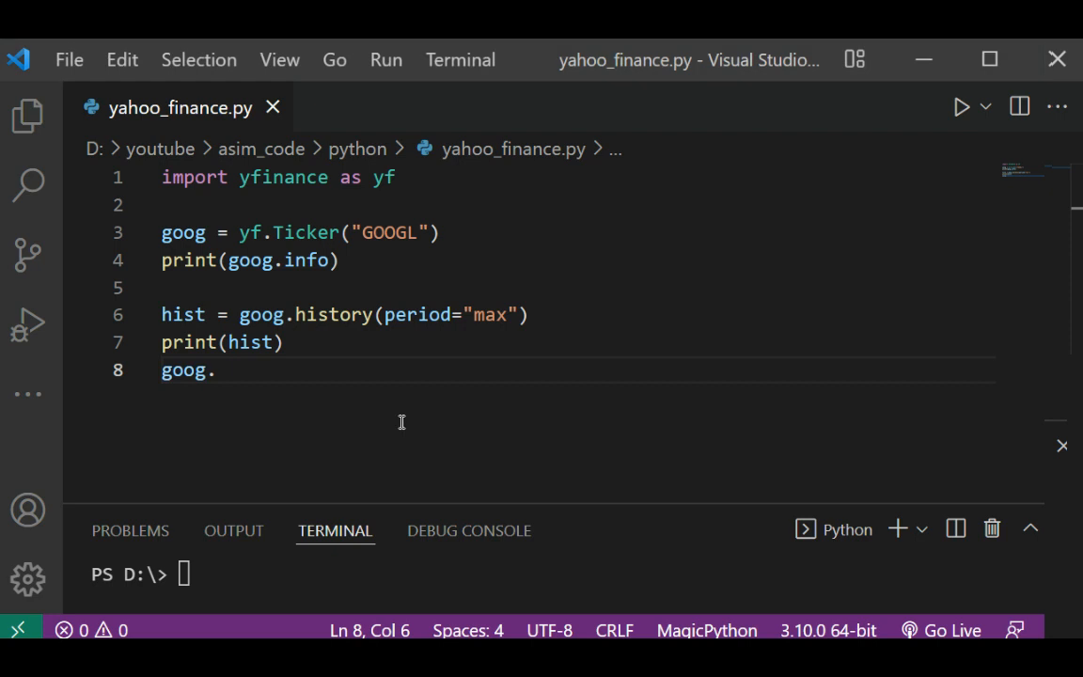
{"action": "type", "text": "divi"}
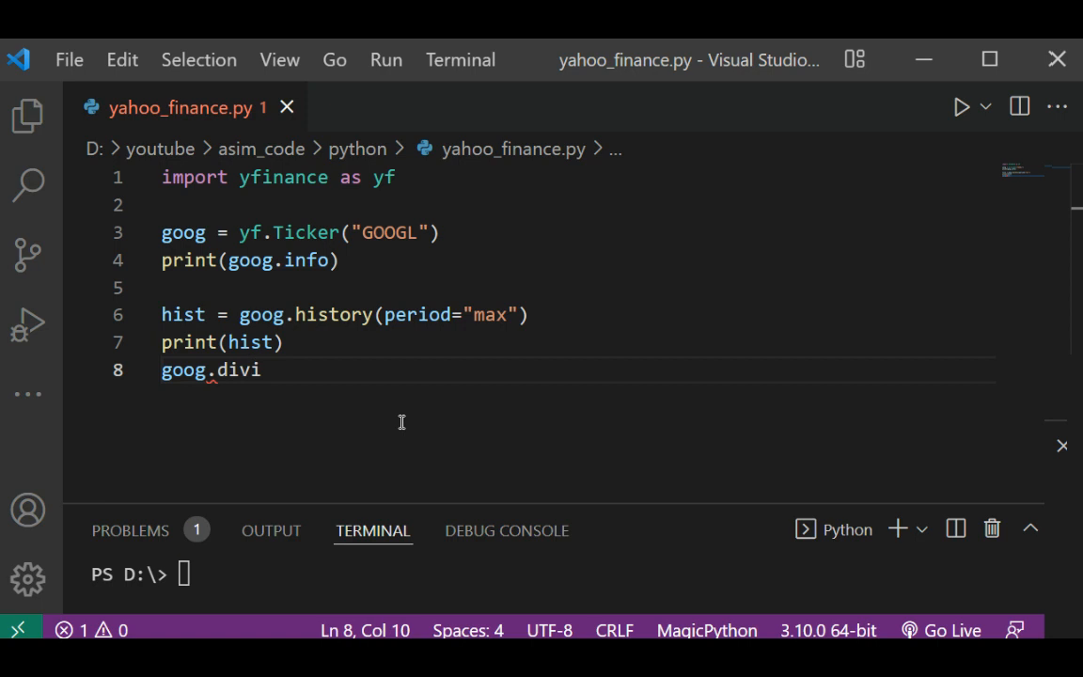
{"action": "type", "text": "i"}
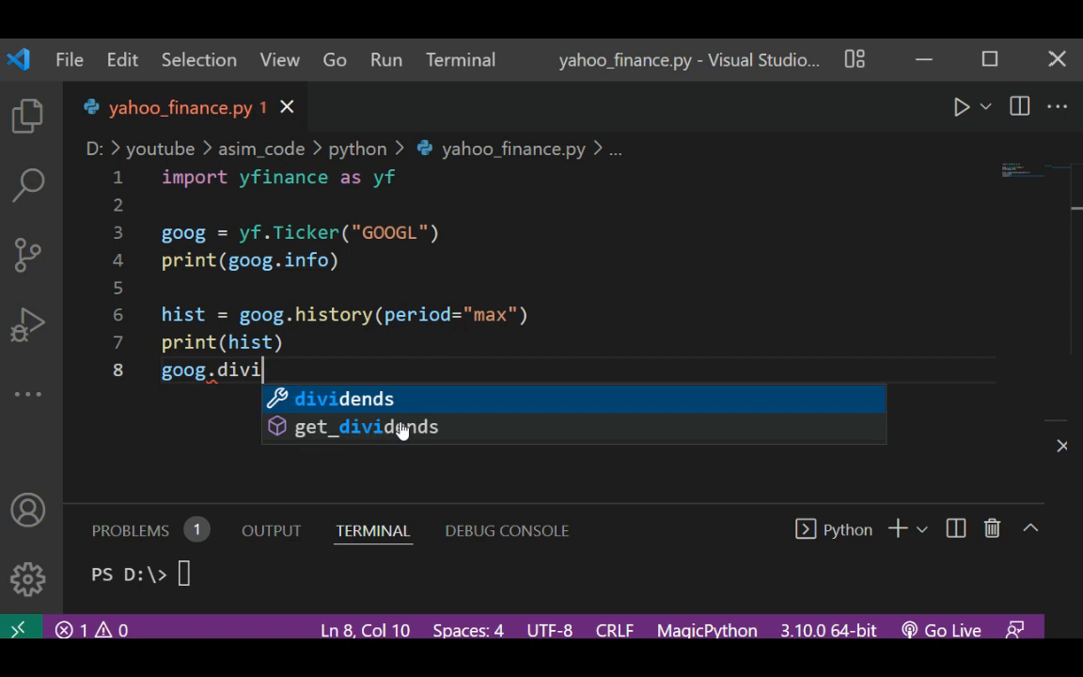
{"action": "mouse_move", "coordinate": [395, 406]}
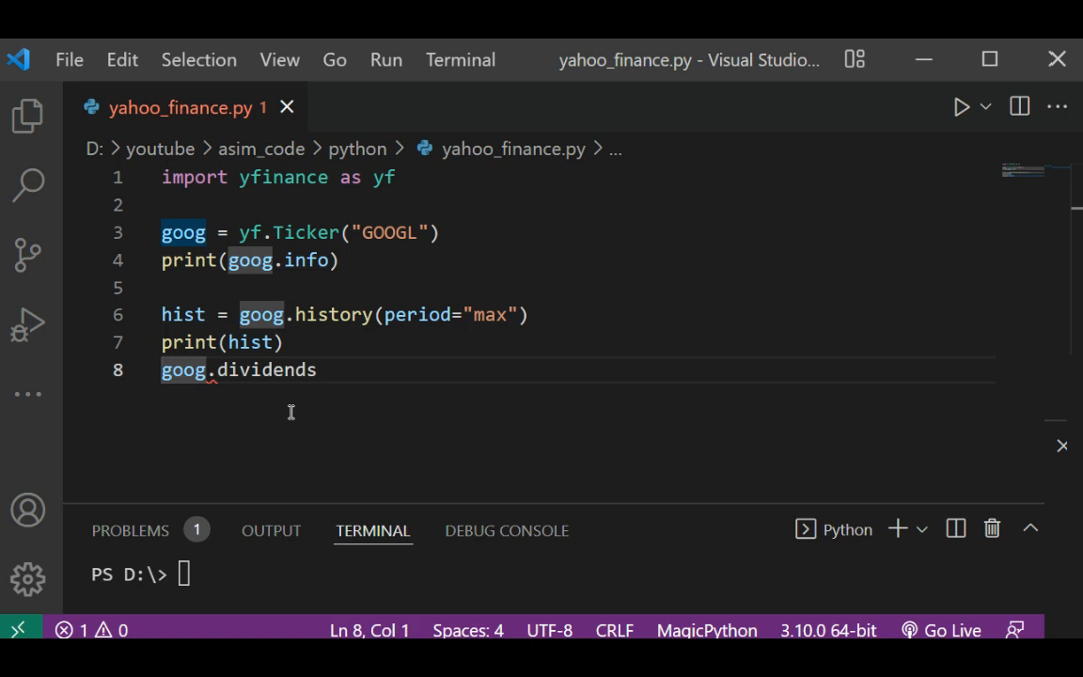
{"action": "type", "text": "print"}
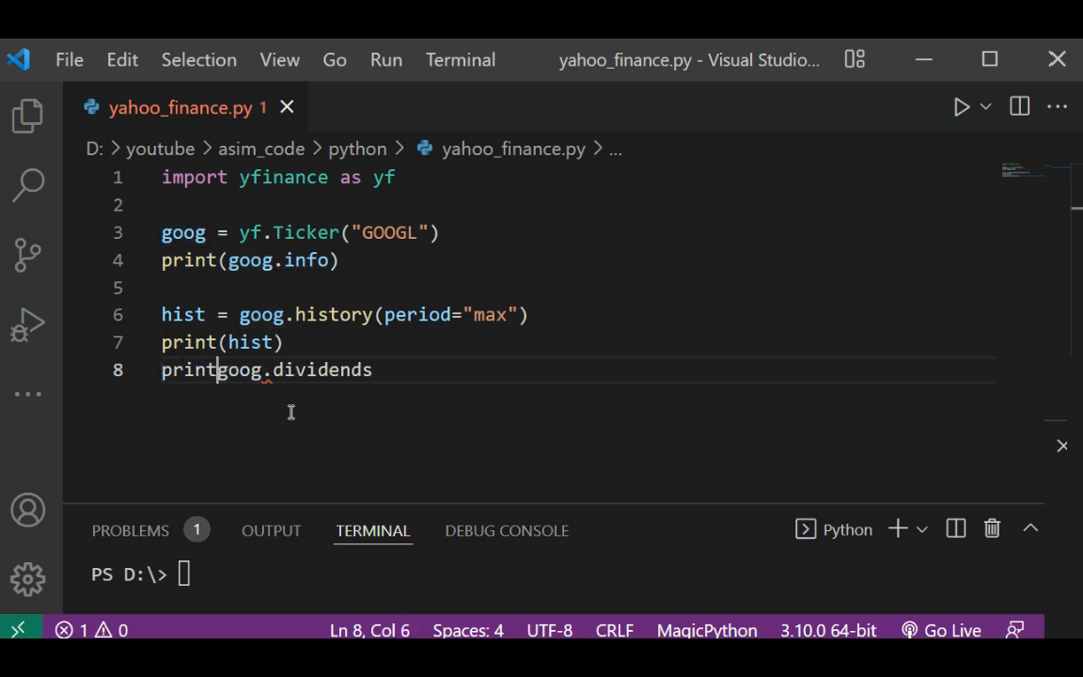
{"action": "type", "text": "("}
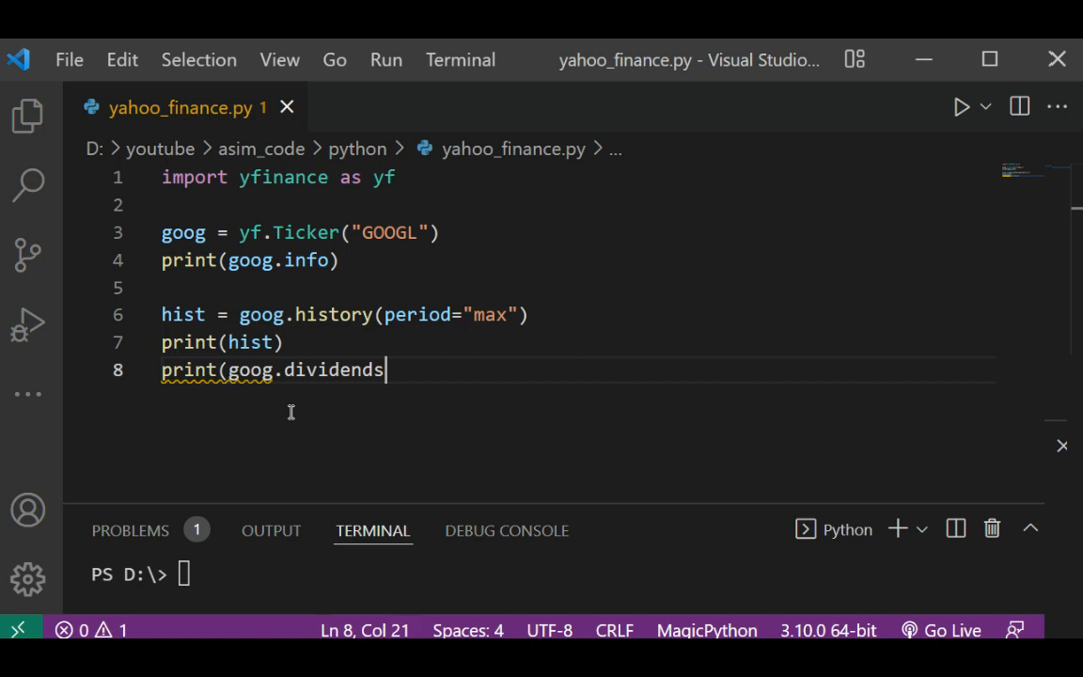
{"action": "type", "text": ")"}
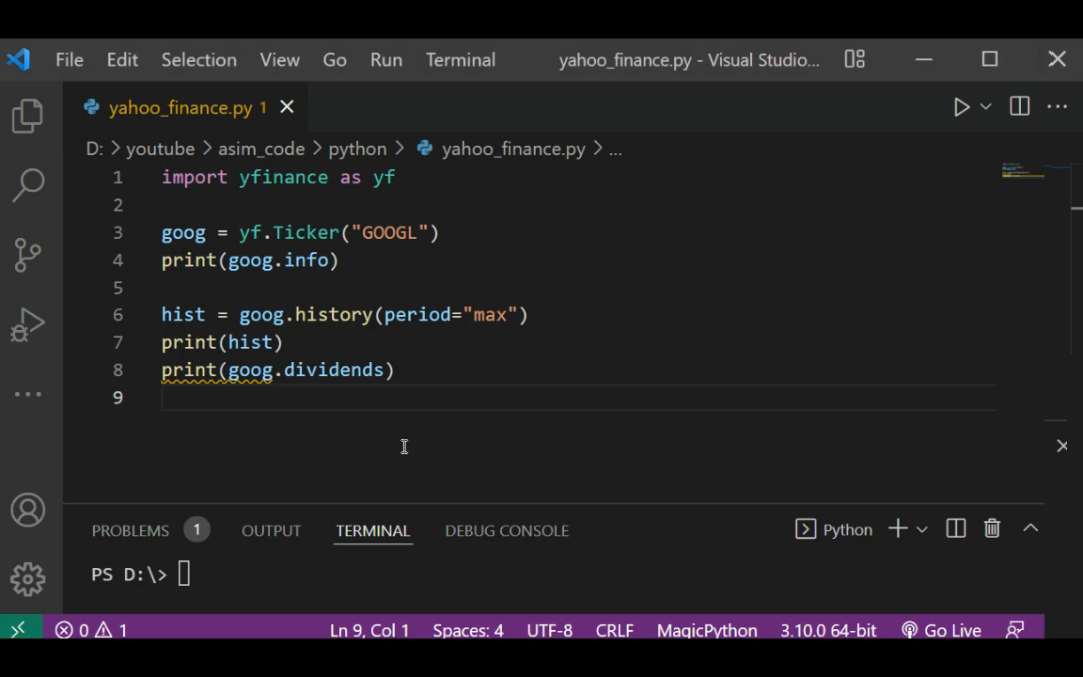
Write print(goog.splits) on line 9
{"action": "type", "text": "p"}
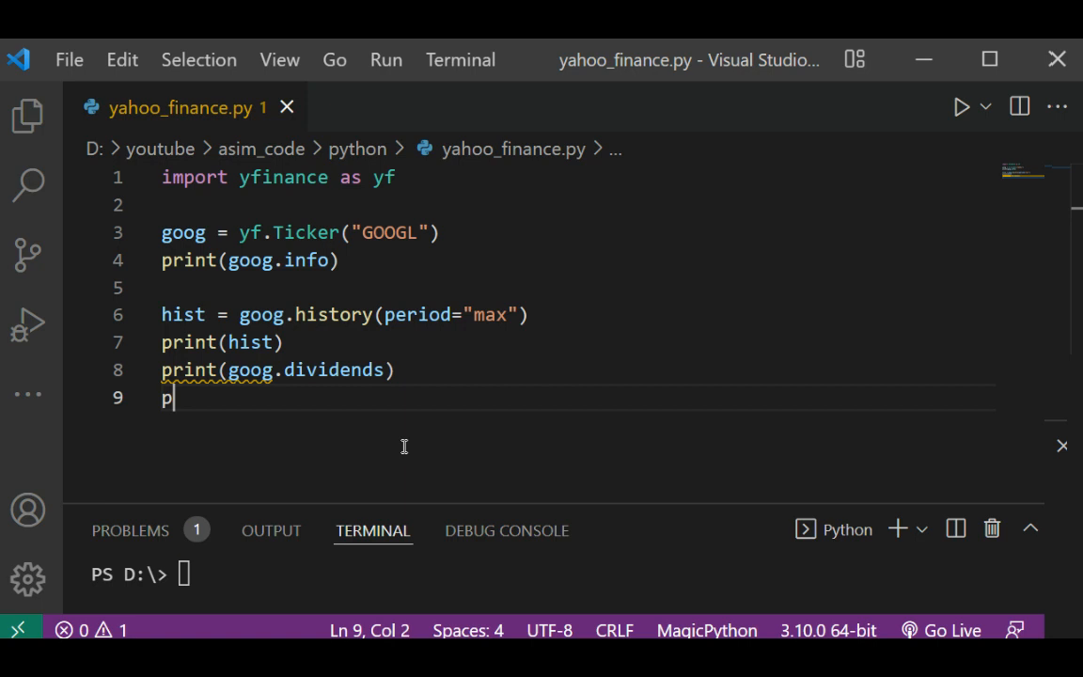
{"action": "type", "text": "rint()"}
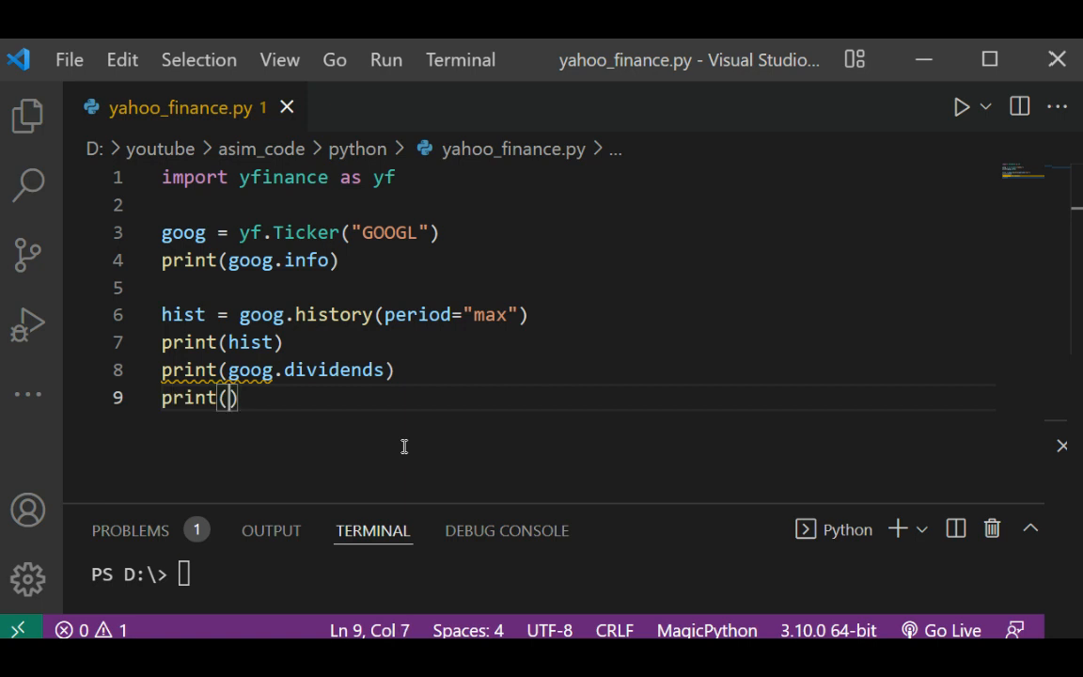
{"action": "type", "text": "goog."}
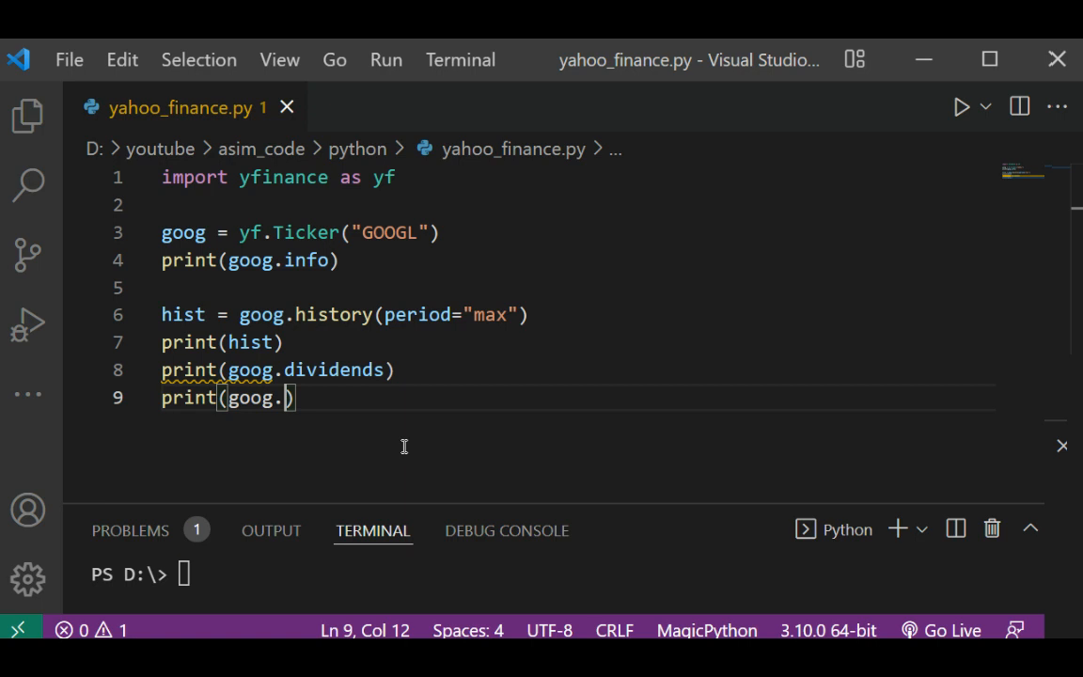
{"action": "type", "text": "splits"}
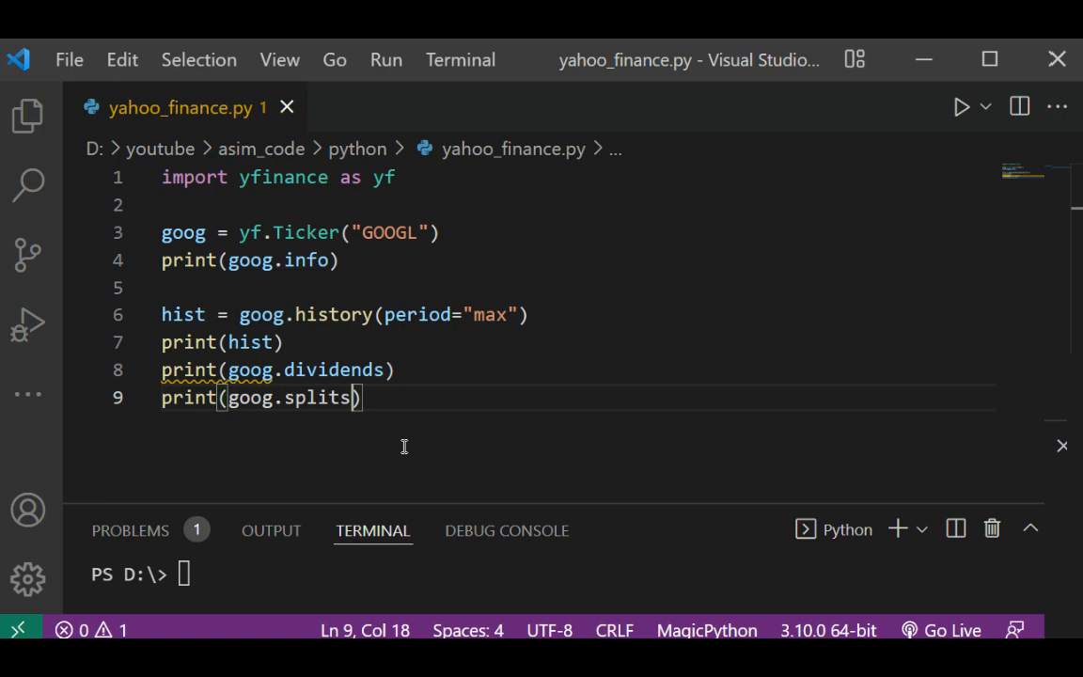